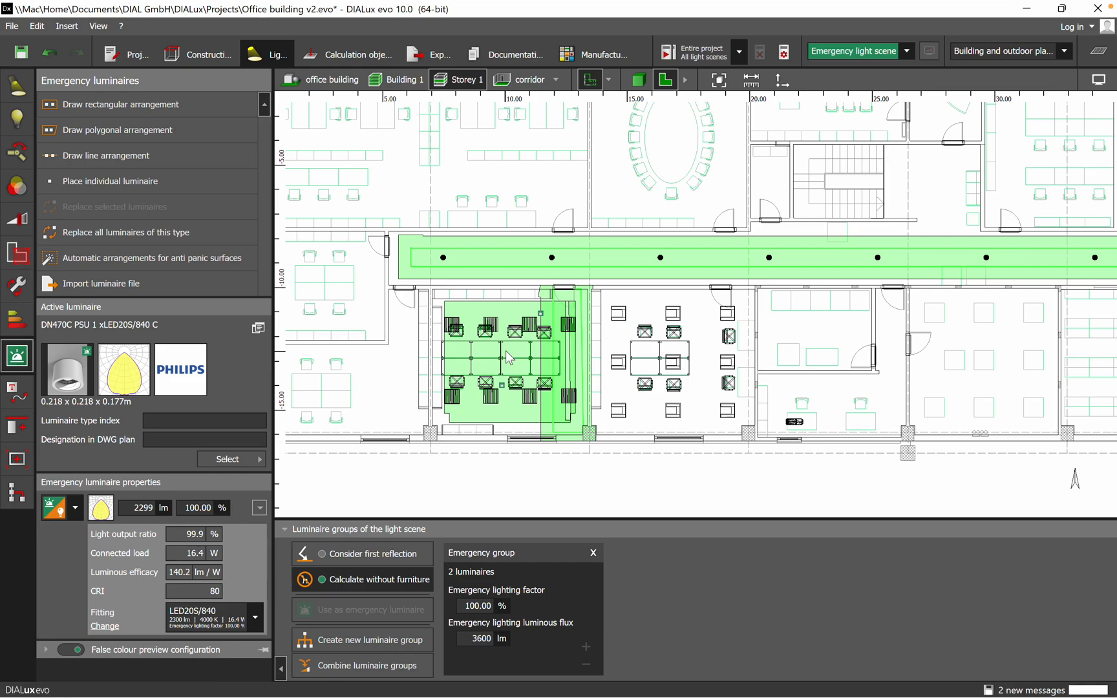
{"action": "mouse_move", "coordinate": [519, 356]}
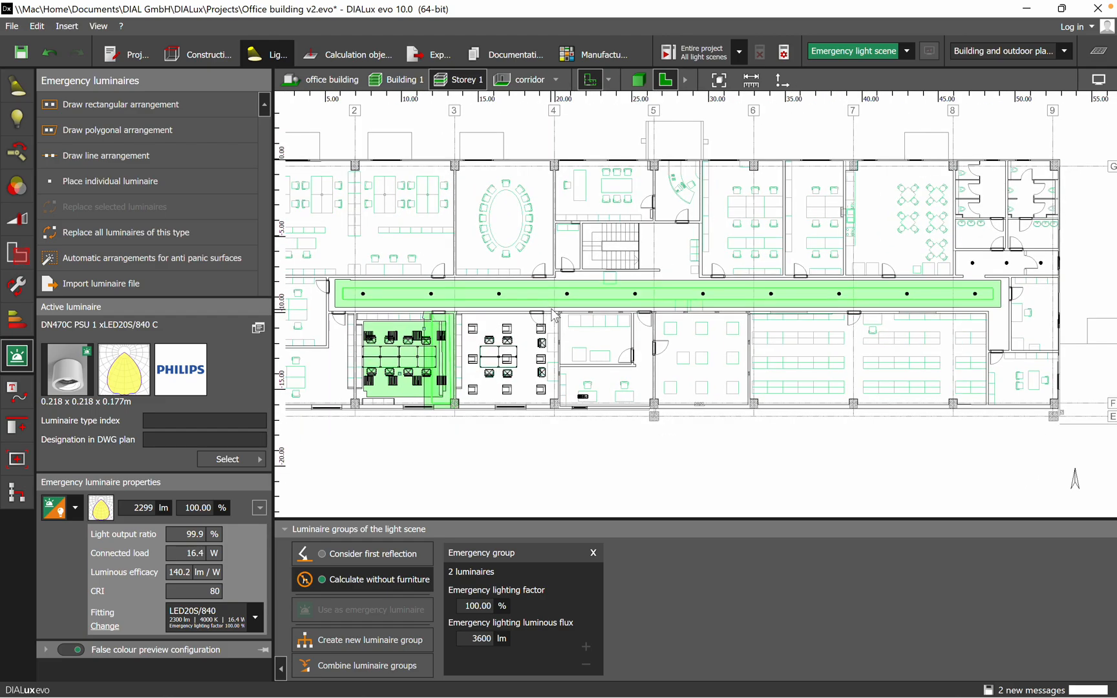
{"action": "mouse_move", "coordinate": [538, 117]}
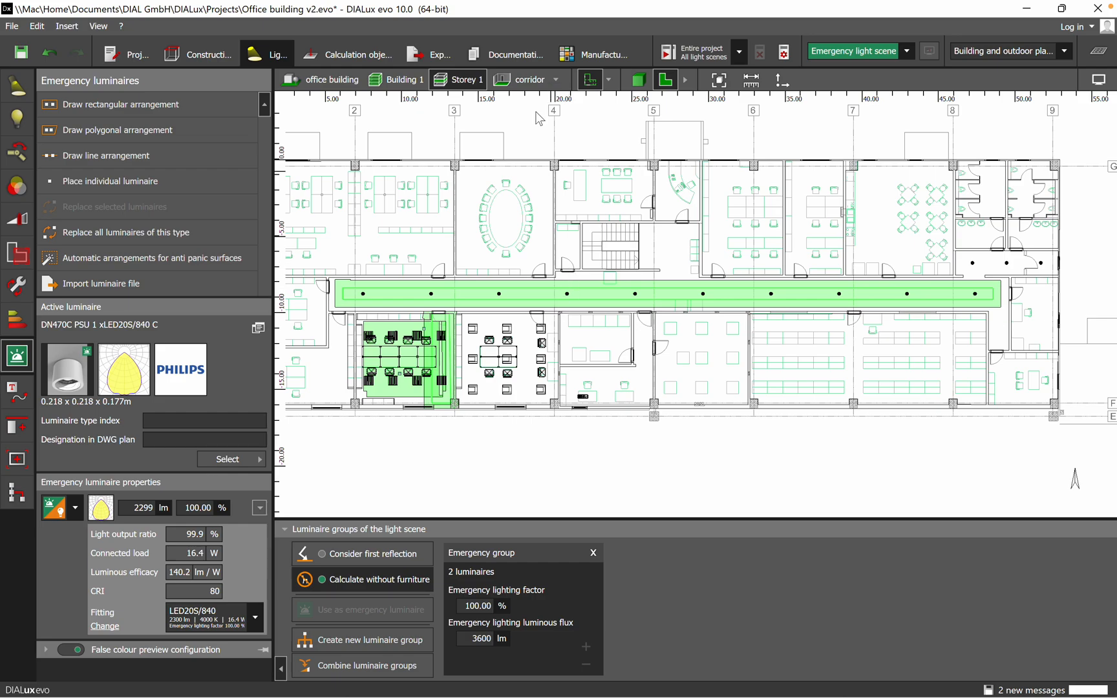
Step: Zoom into the office and select an emergency luminaire to preview its anti-panic coverage
{"action": "left_click", "coordinate": [635, 79]}
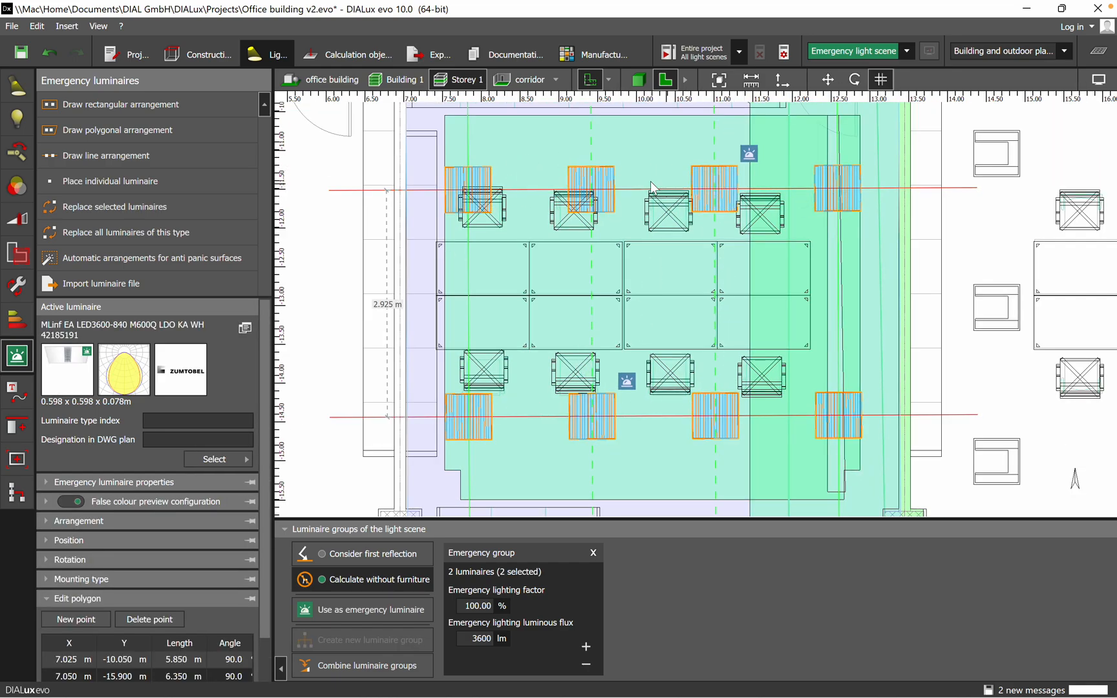
{"action": "mouse_move", "coordinate": [546, 244]}
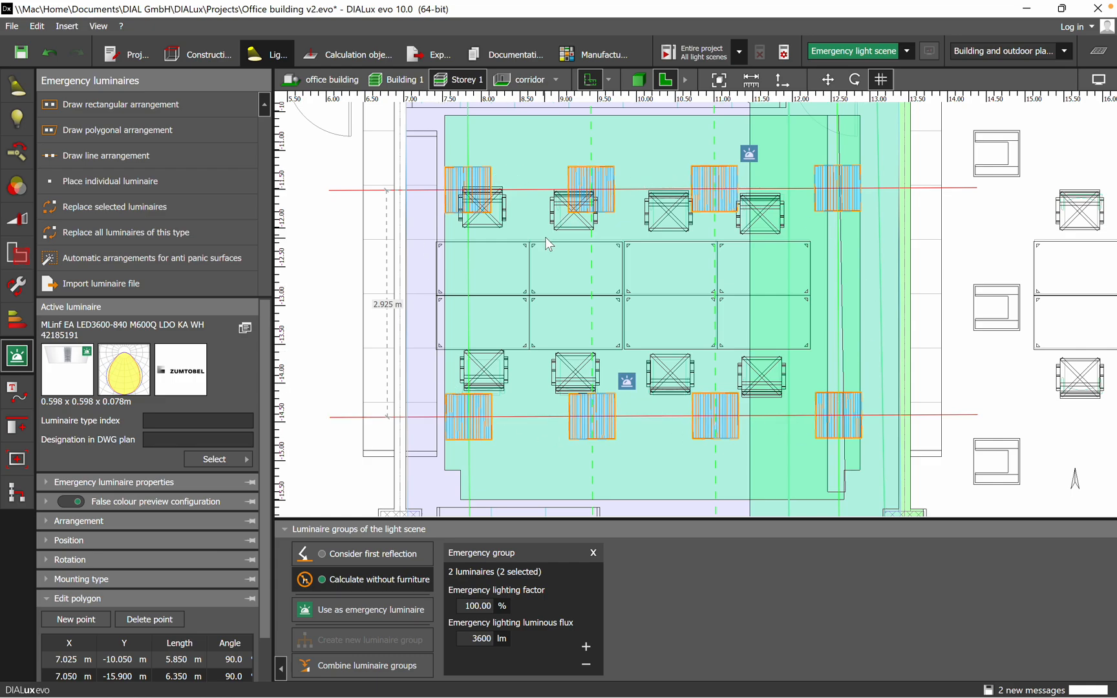
{"action": "left_click", "coordinate": [714, 189]}
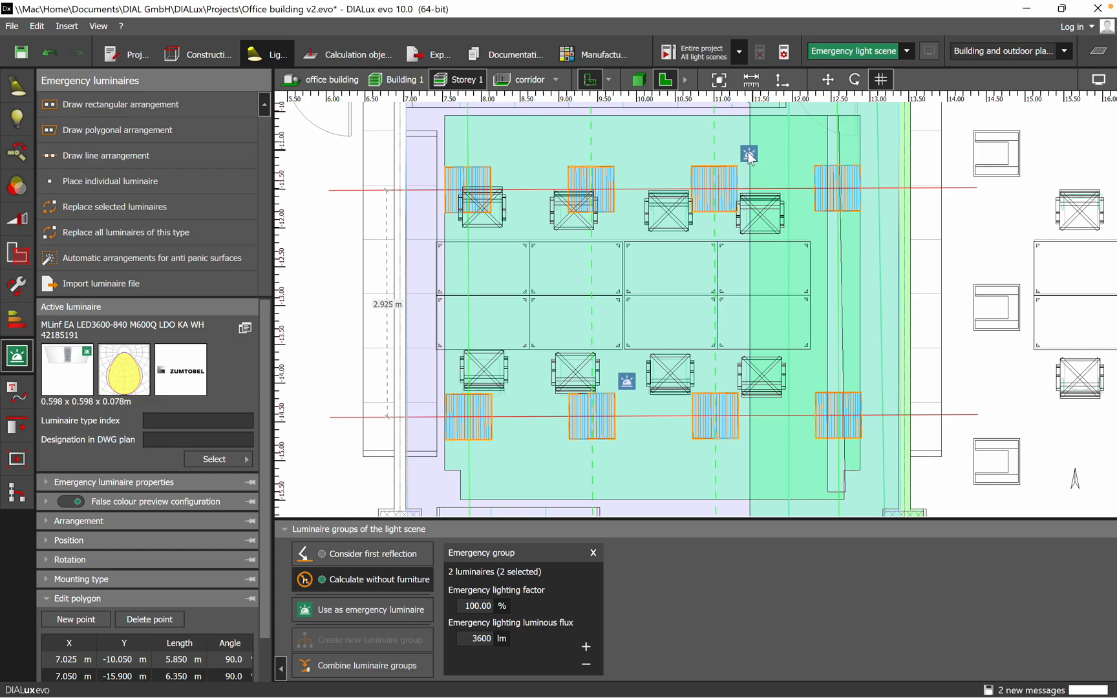
{"action": "left_click", "coordinate": [712, 193]}
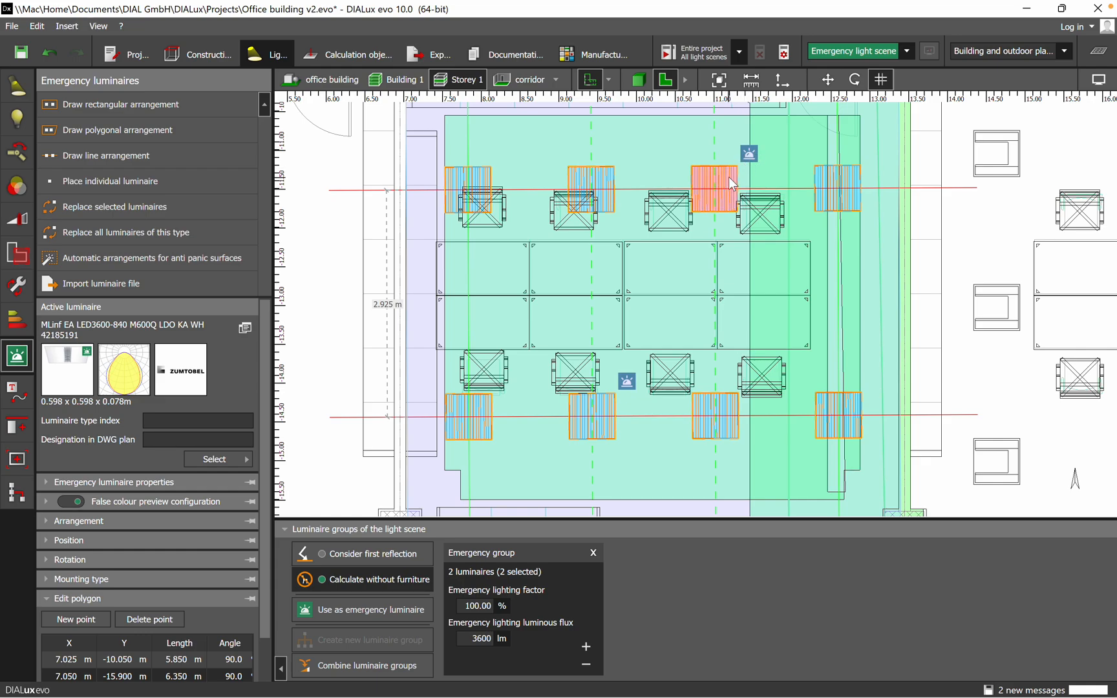
{"action": "mouse_move", "coordinate": [730, 185]}
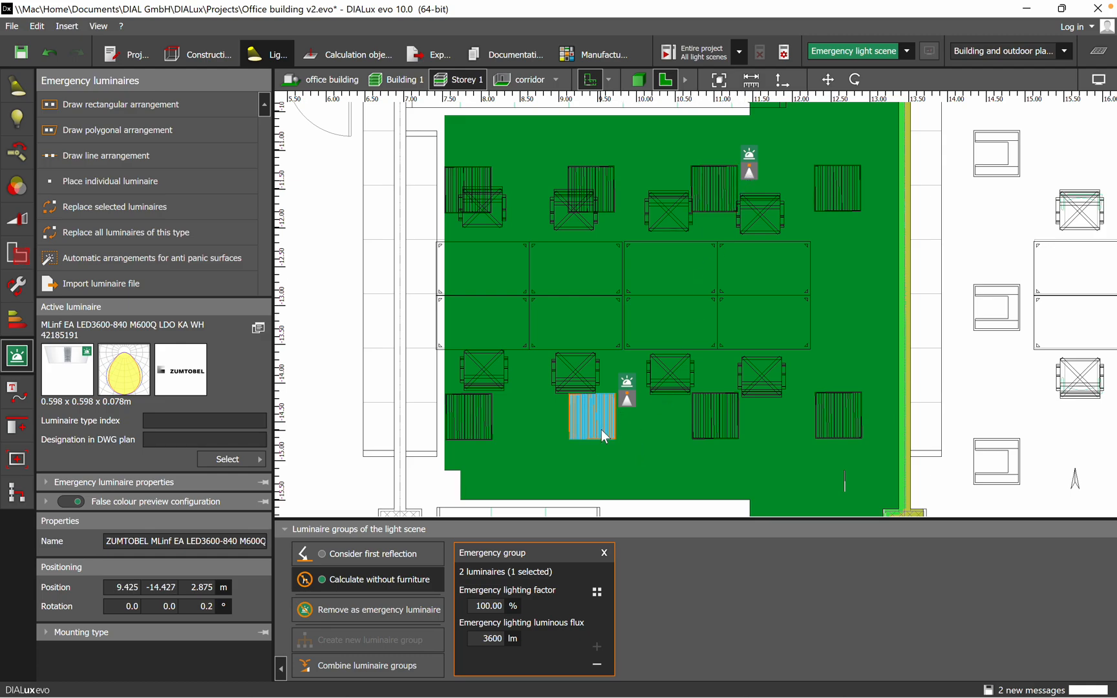
{"action": "left_click_drag", "start_coordinate": [604, 435], "coordinate": [588, 426]}
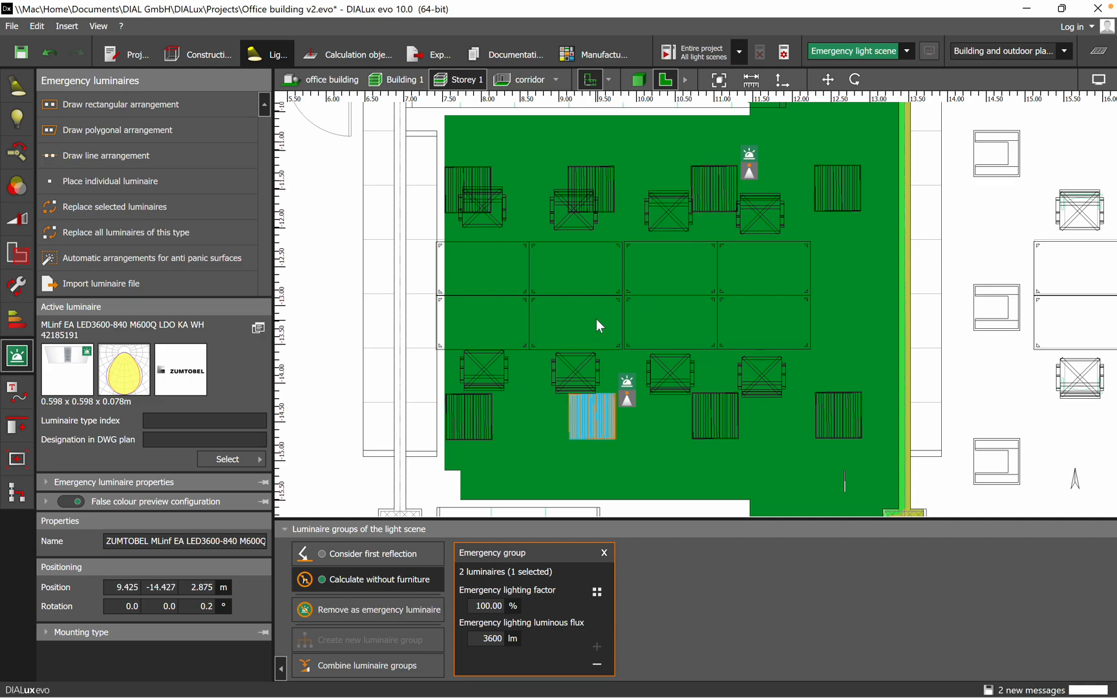
{"action": "mouse_move", "coordinate": [996, 253]}
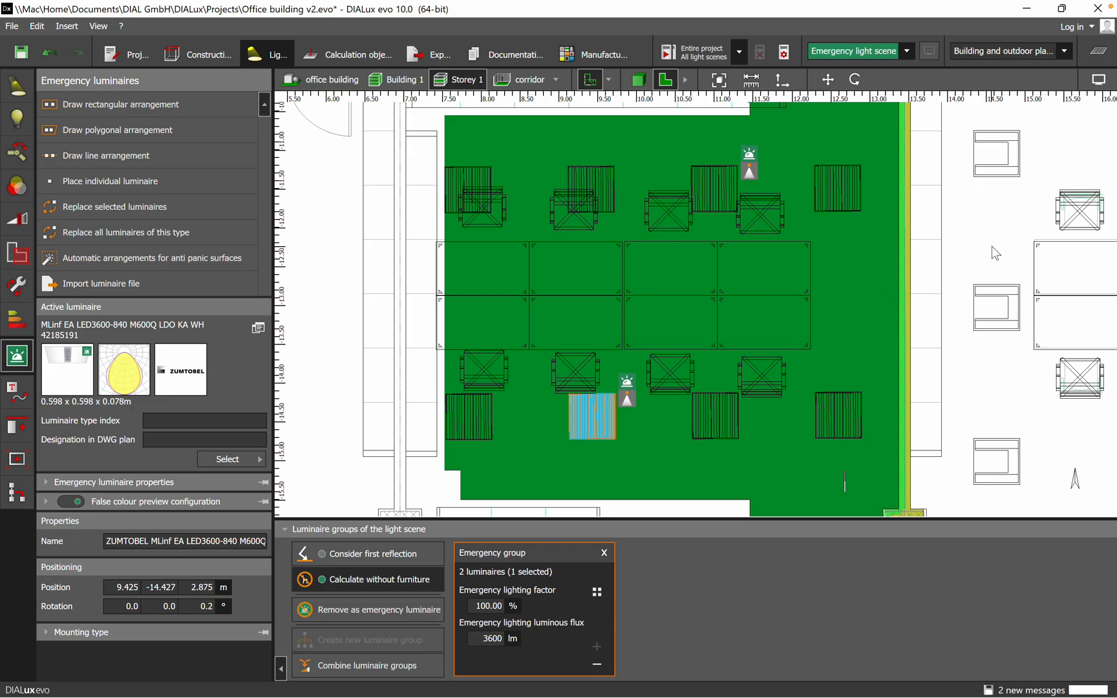
{"action": "mouse_move", "coordinate": [889, 273]}
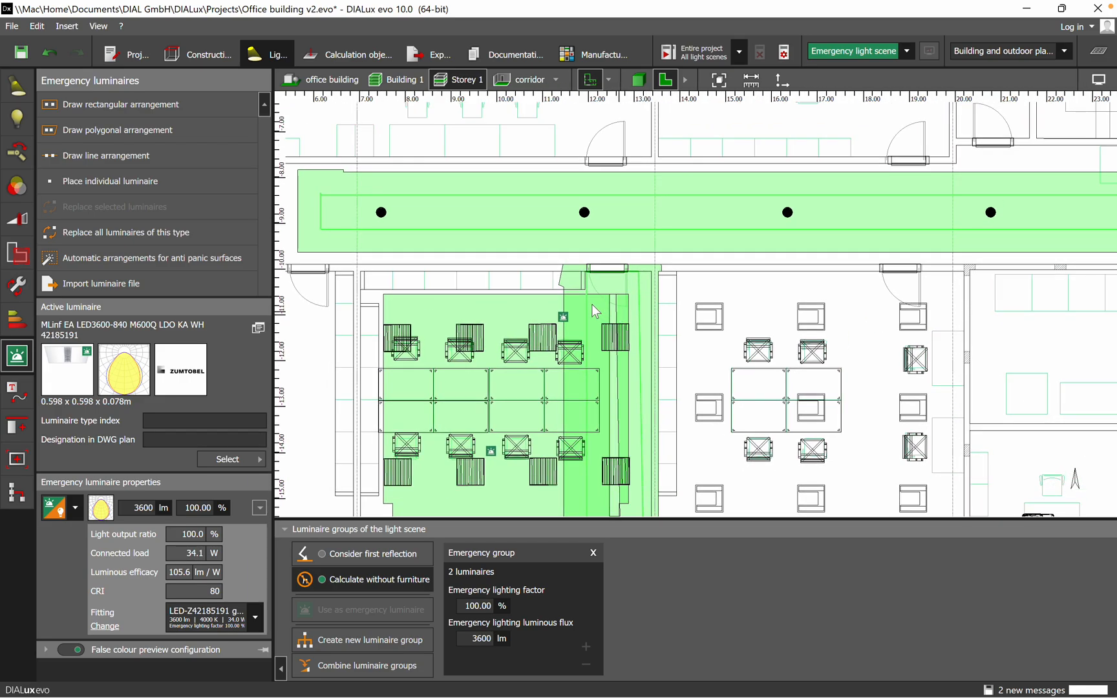
{"action": "mouse_move", "coordinate": [415, 239]}
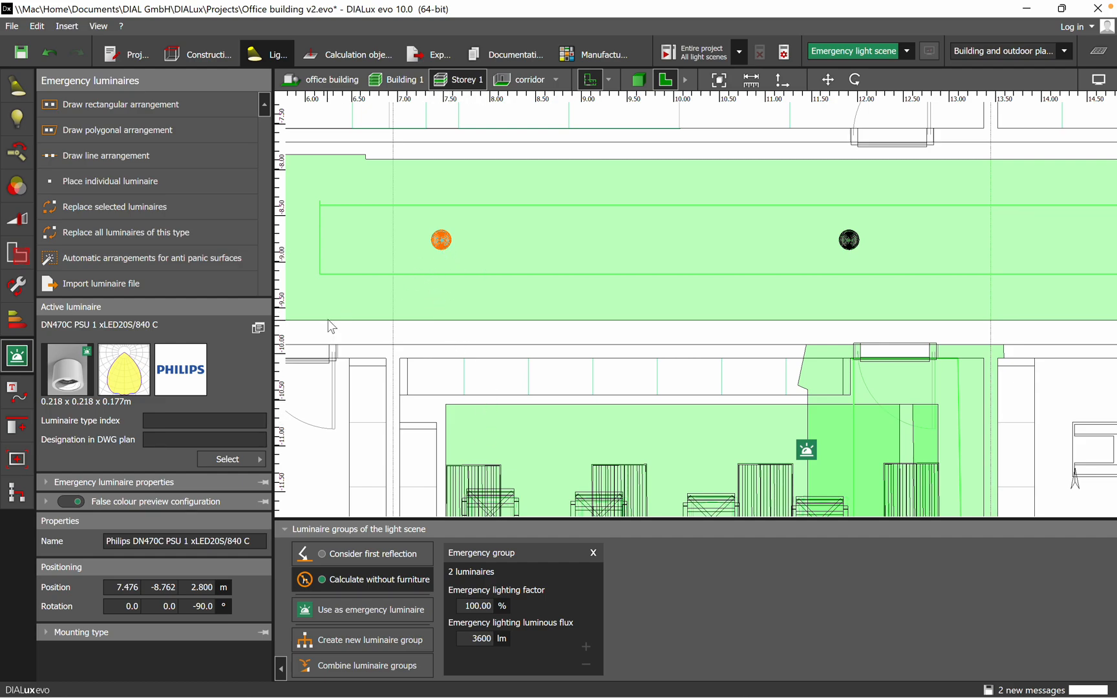
{"action": "mouse_move", "coordinate": [363, 610]}
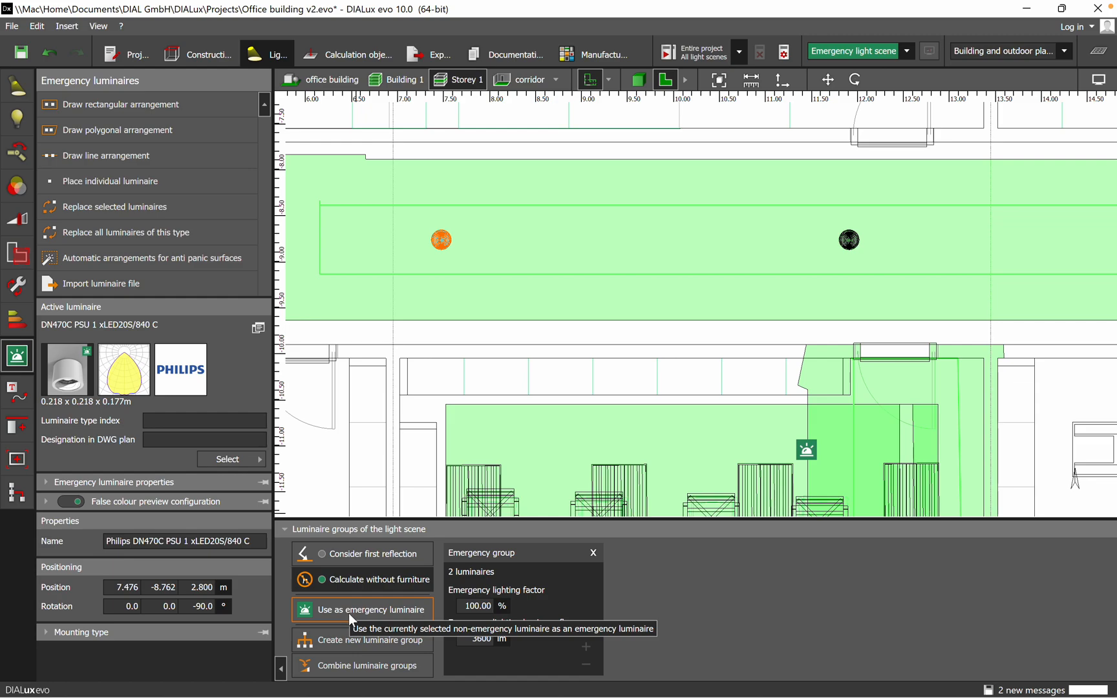
Step: Make the first corridor downlight an emergency luminaire in a new 2299 lm group
{"action": "left_click", "coordinate": [364, 609]}
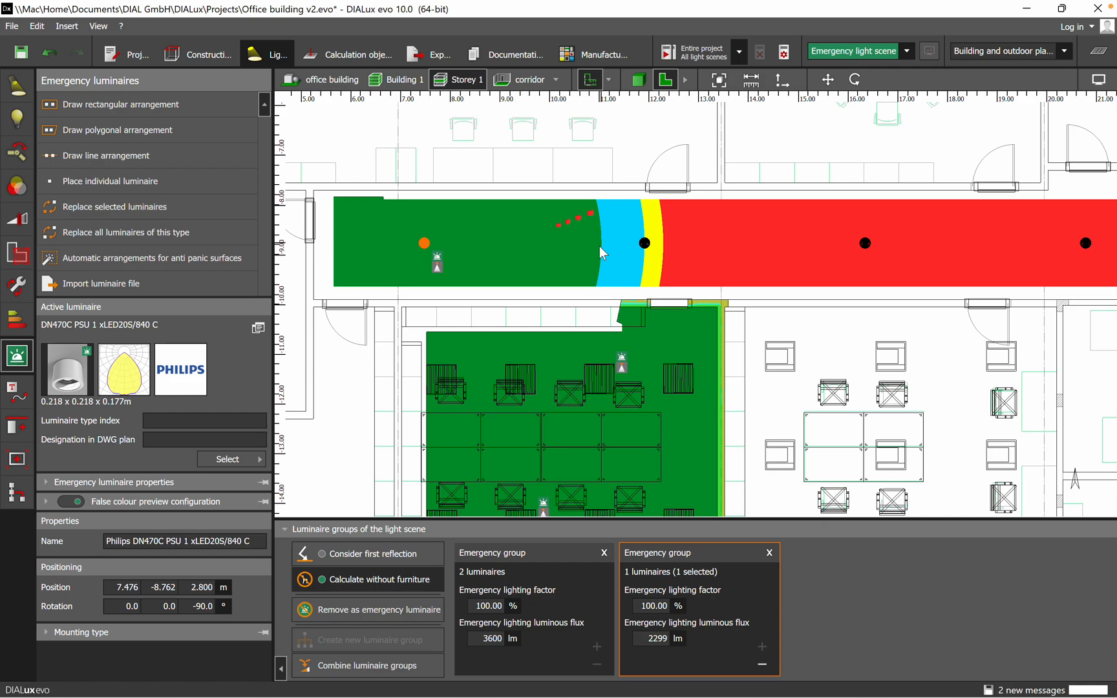
{"action": "mouse_move", "coordinate": [553, 196]}
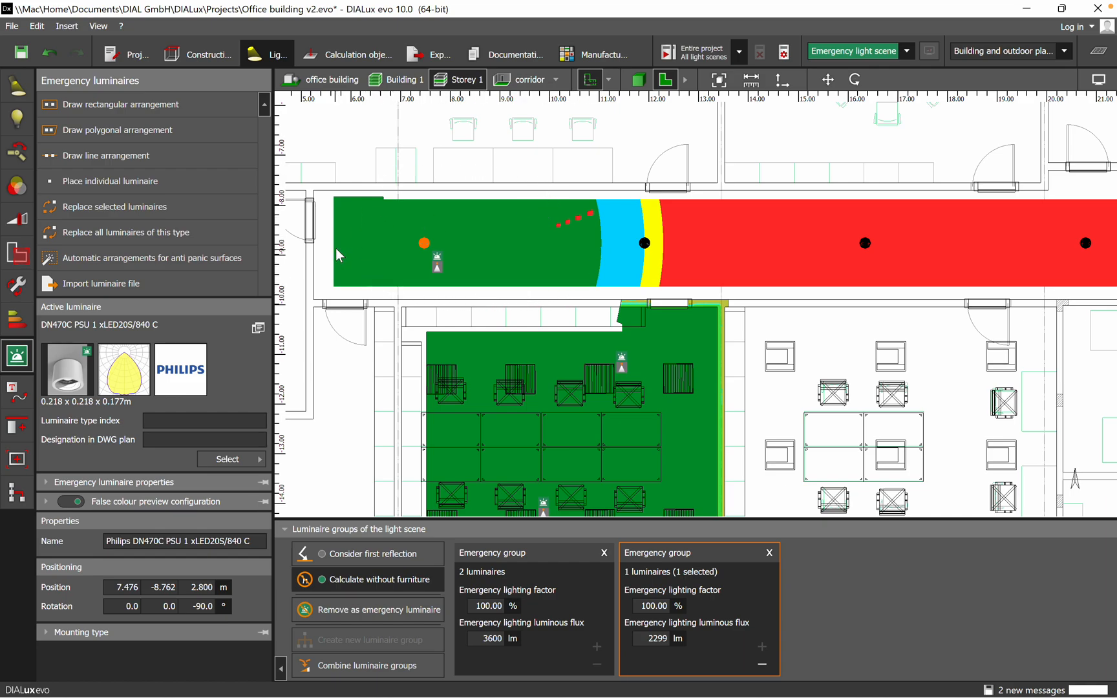
{"action": "mouse_move", "coordinate": [399, 284]}
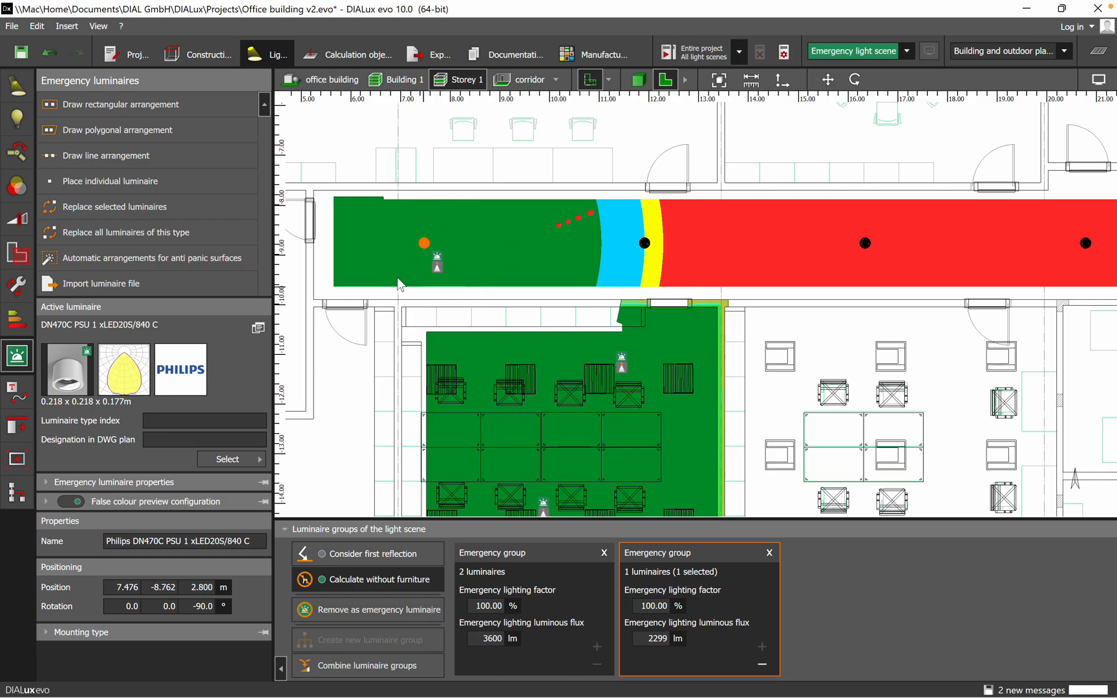
{"action": "mouse_move", "coordinate": [713, 250]}
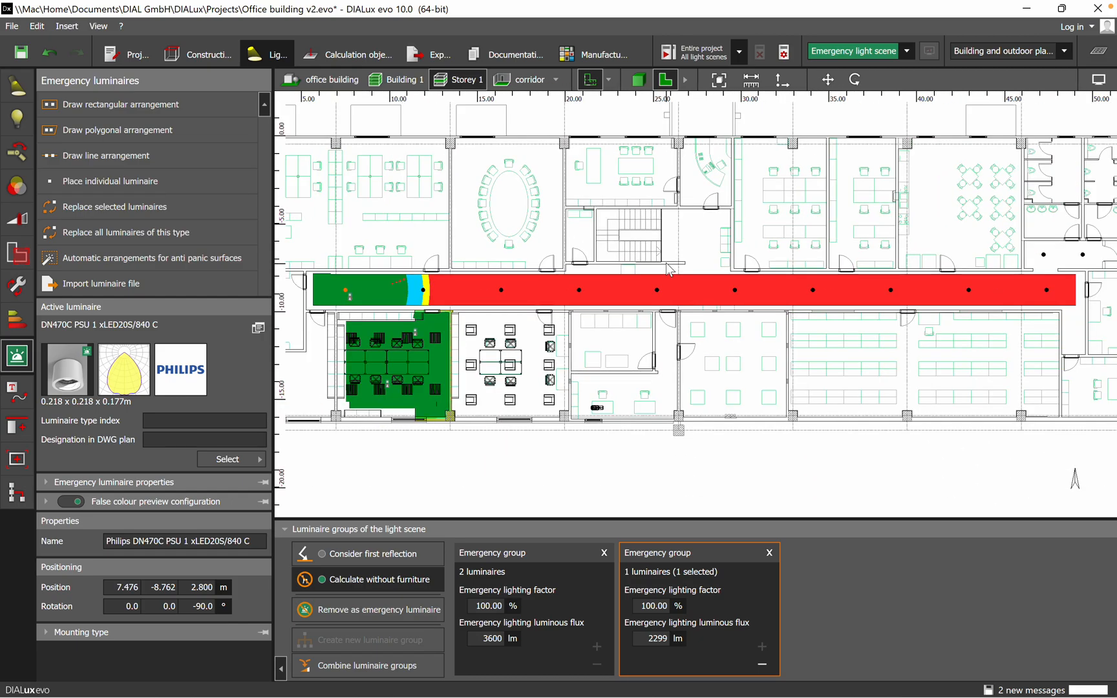
{"action": "mouse_move", "coordinate": [992, 299]}
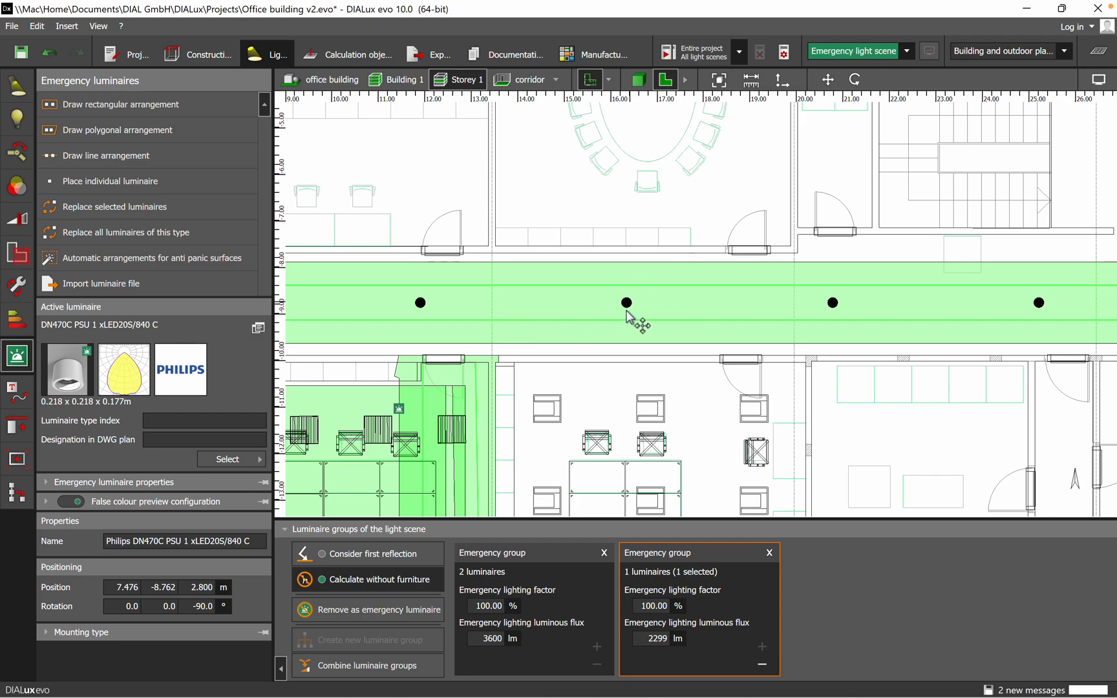
Step: Add the next corridor downlights to the 2299 lm emergency group, bringing it to five
{"action": "left_click", "coordinate": [626, 303]}
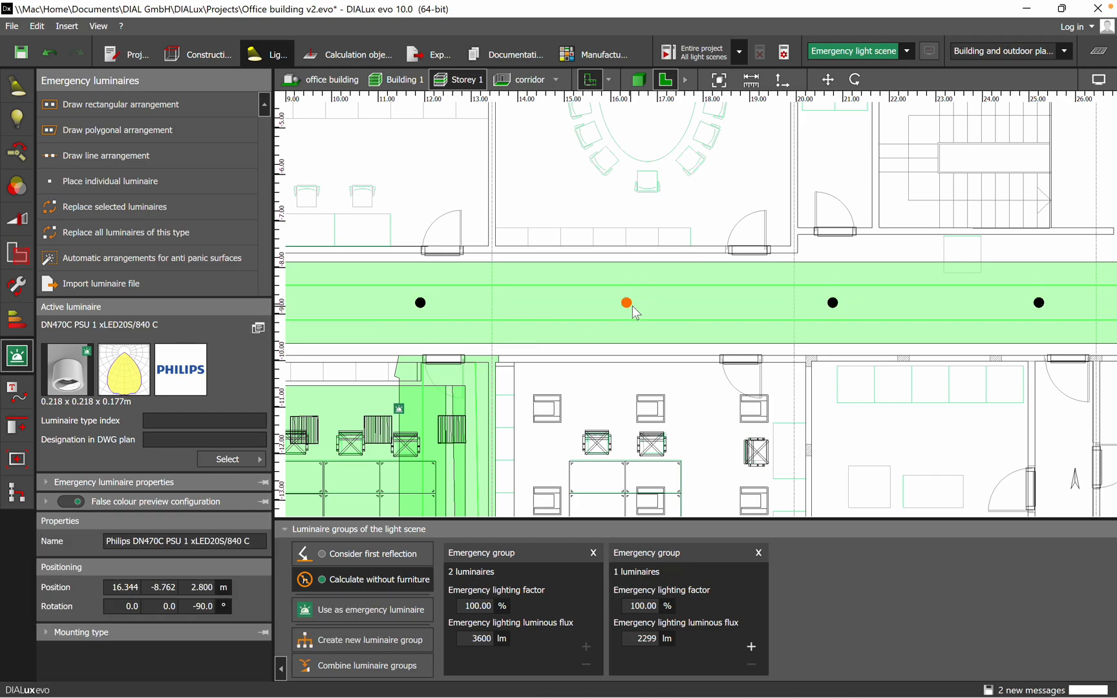
{"action": "left_click", "coordinate": [626, 302]}
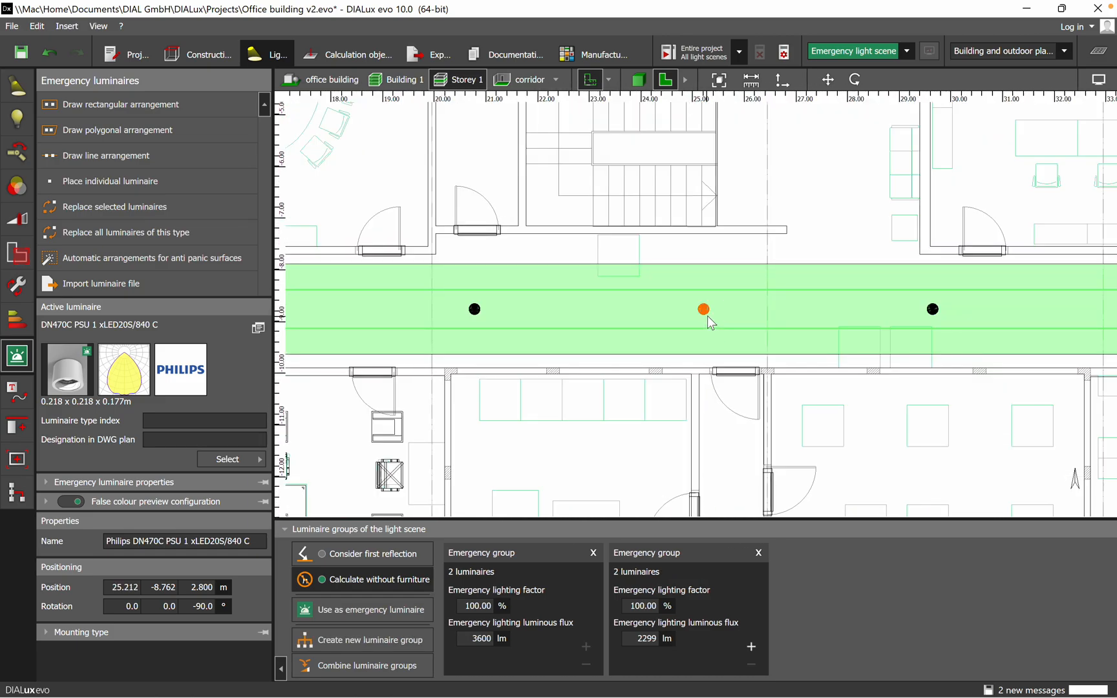
{"action": "mouse_move", "coordinate": [369, 610]}
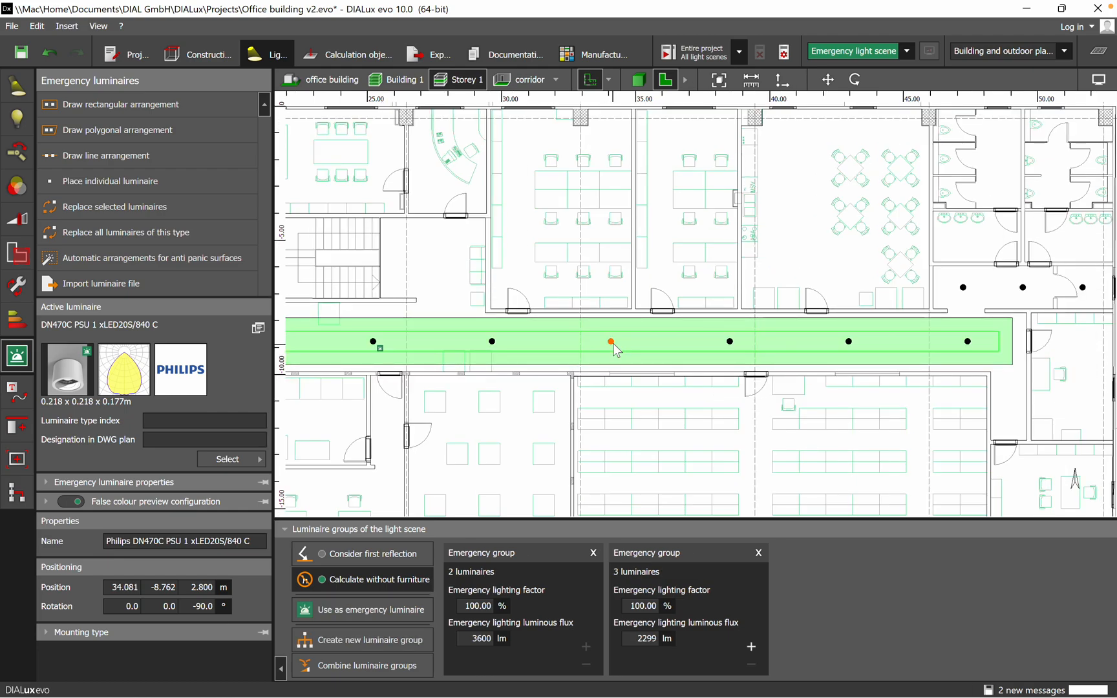
{"action": "scroll", "scroll_direction": "up", "scroll_amount": 3}
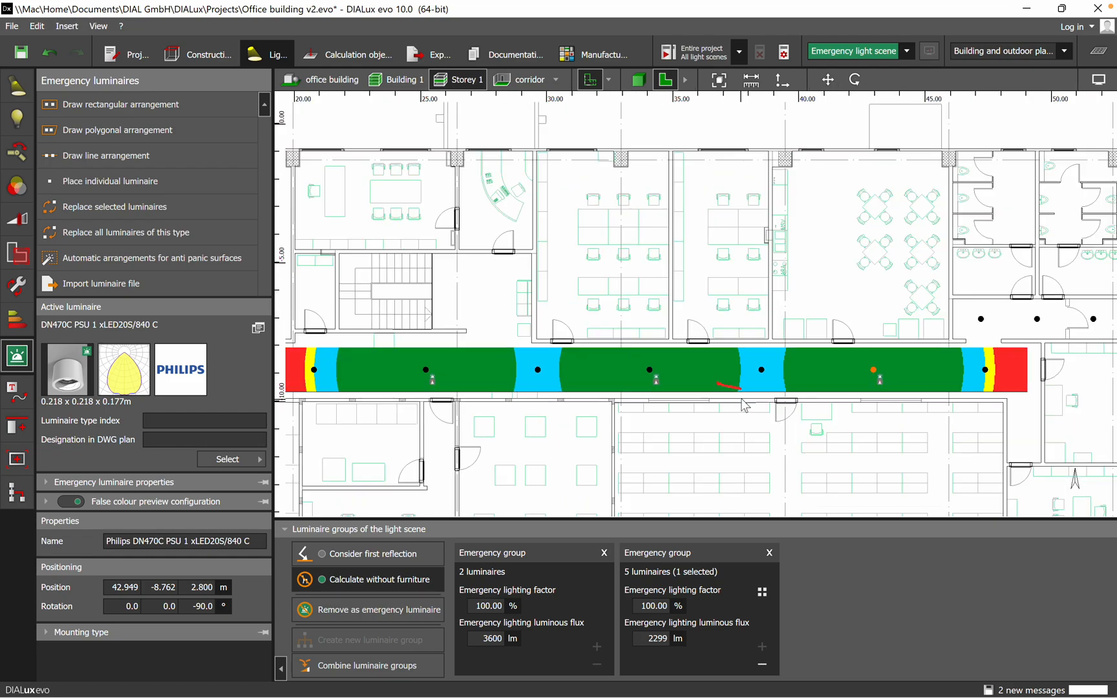
{"action": "mouse_move", "coordinate": [616, 545]}
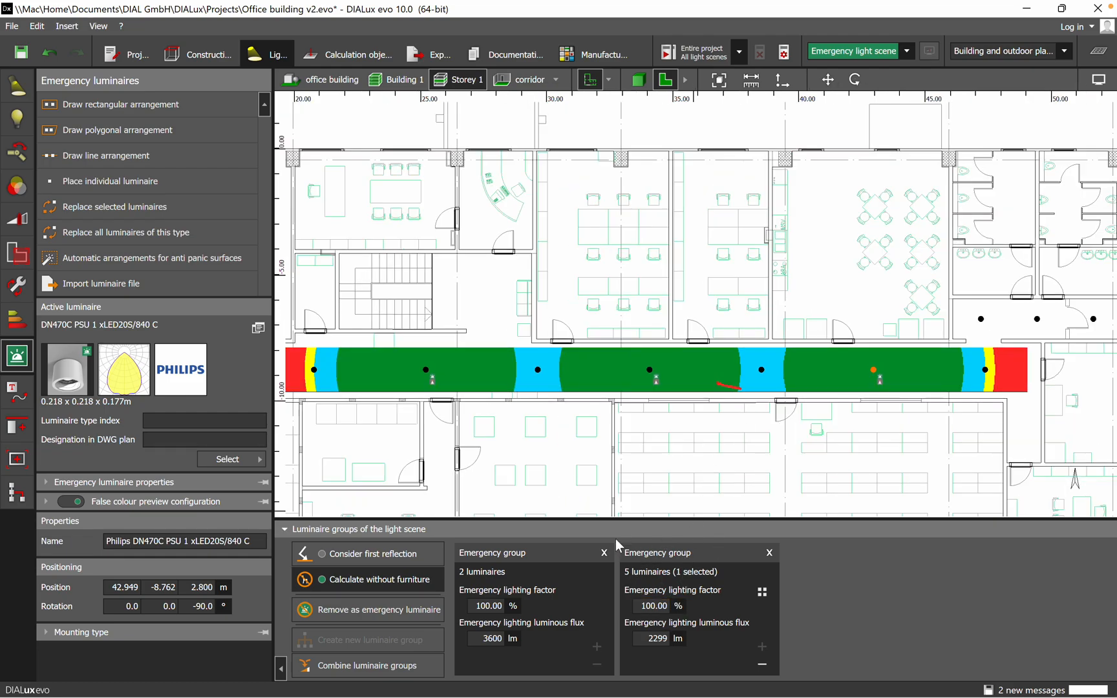
{"action": "mouse_move", "coordinate": [764, 543]}
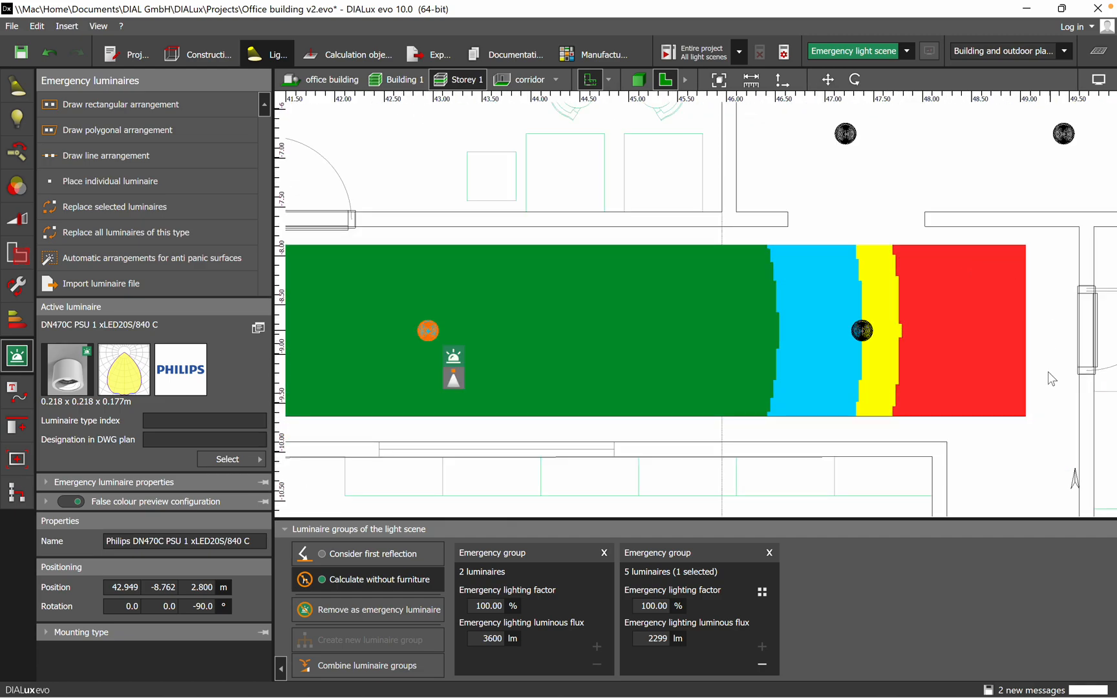
{"action": "mouse_move", "coordinate": [909, 367]}
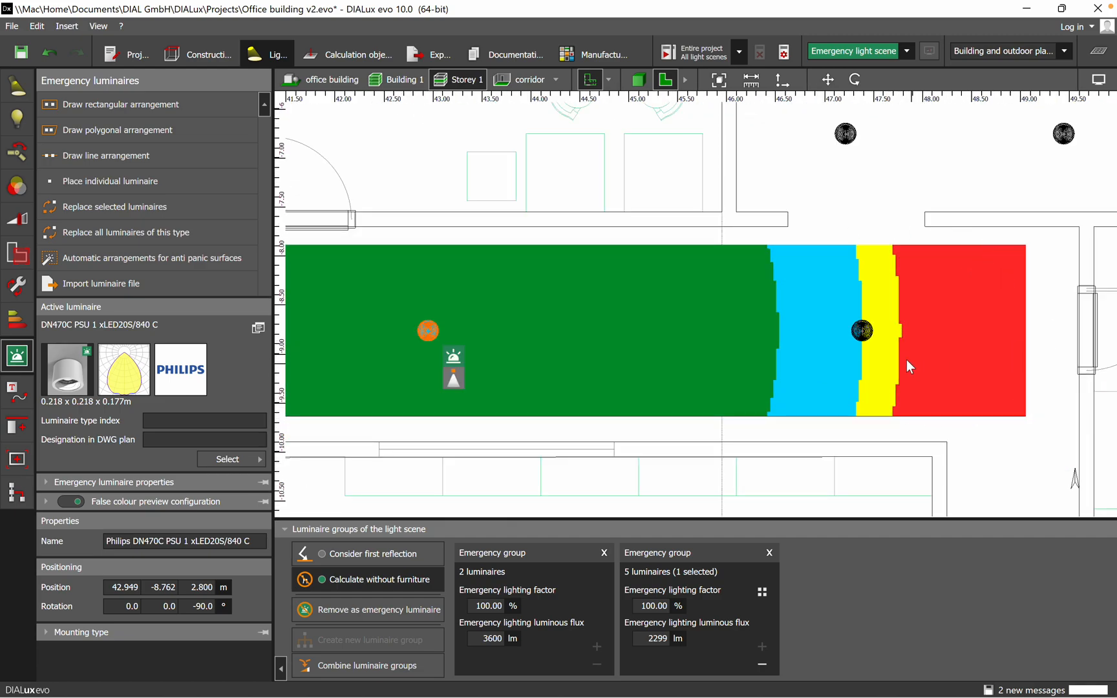
Step: Add the last corridor downlights to the emergency group and decline the save reminder
{"action": "left_click", "coordinate": [861, 329]}
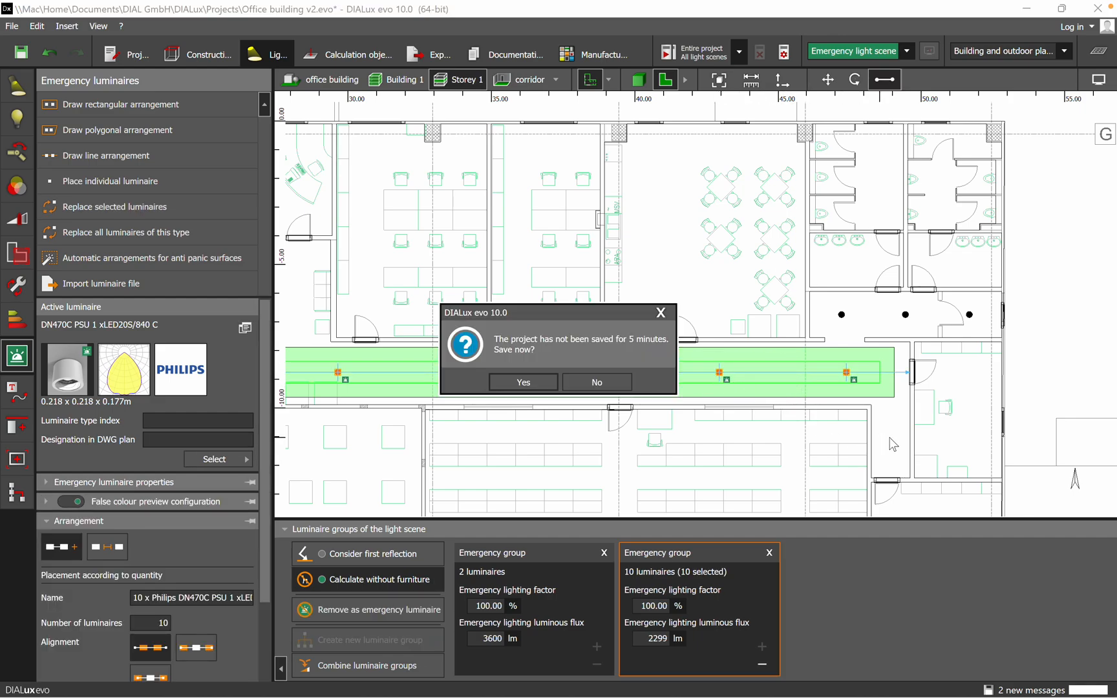
{"action": "left_click", "coordinate": [596, 382]}
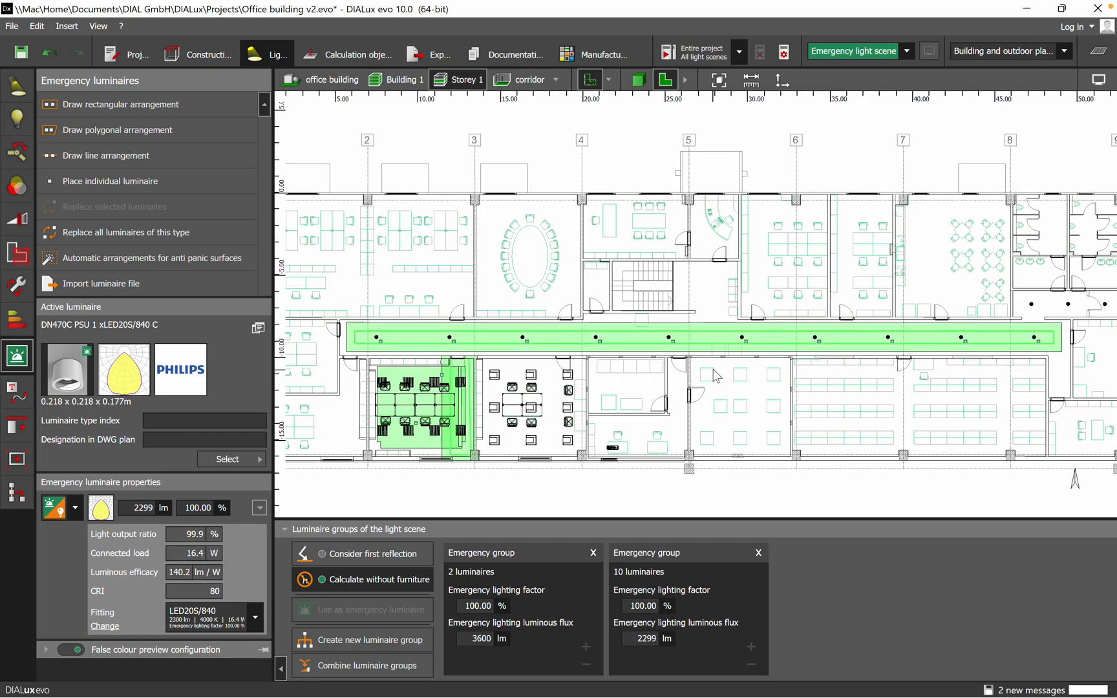
{"action": "mouse_move", "coordinate": [750, 390]}
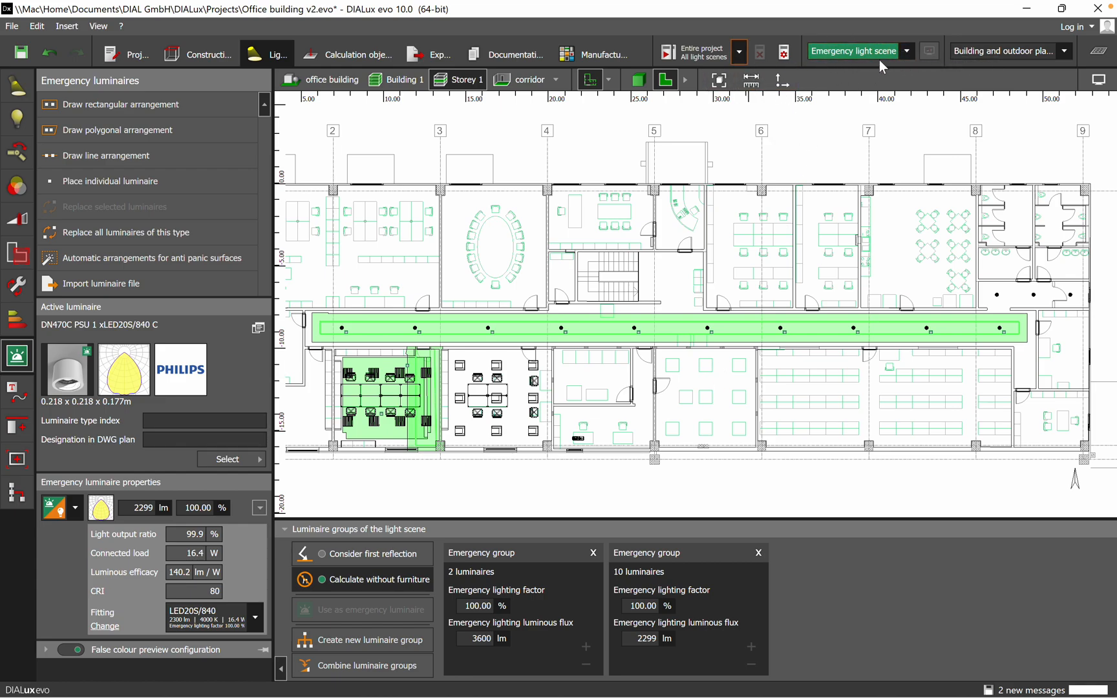
Step: Start the calculation for all light scenes from the light scene list
{"action": "left_click", "coordinate": [905, 51]}
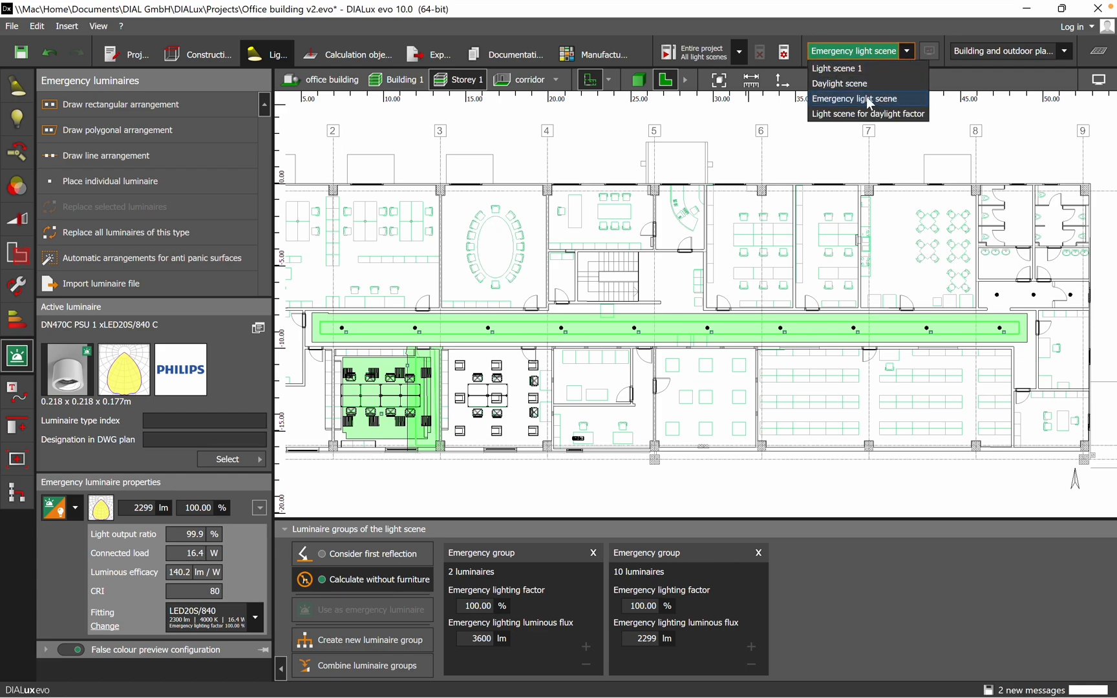
{"action": "mouse_move", "coordinate": [877, 104]}
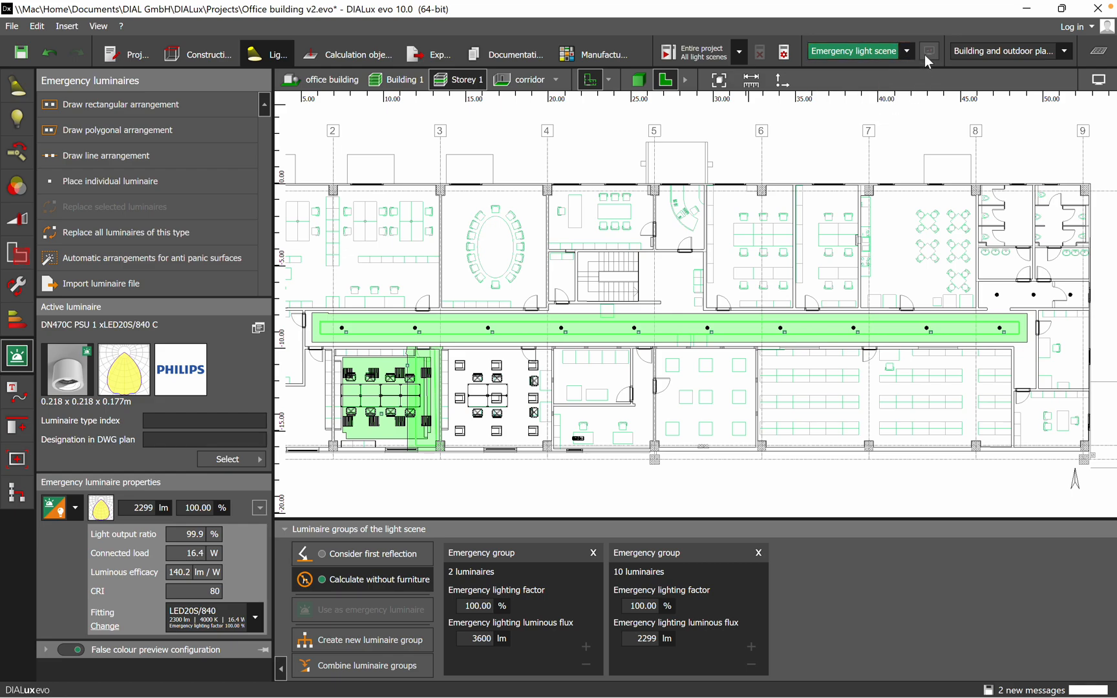
{"action": "mouse_move", "coordinate": [667, 53]}
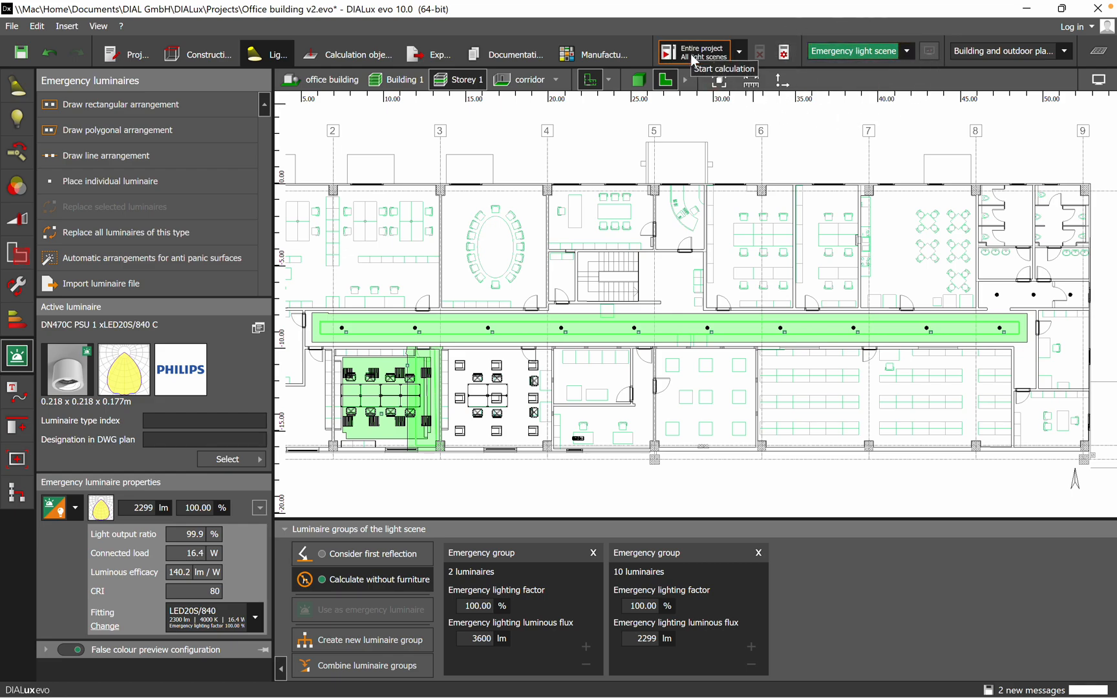
{"action": "left_click", "coordinate": [668, 51]}
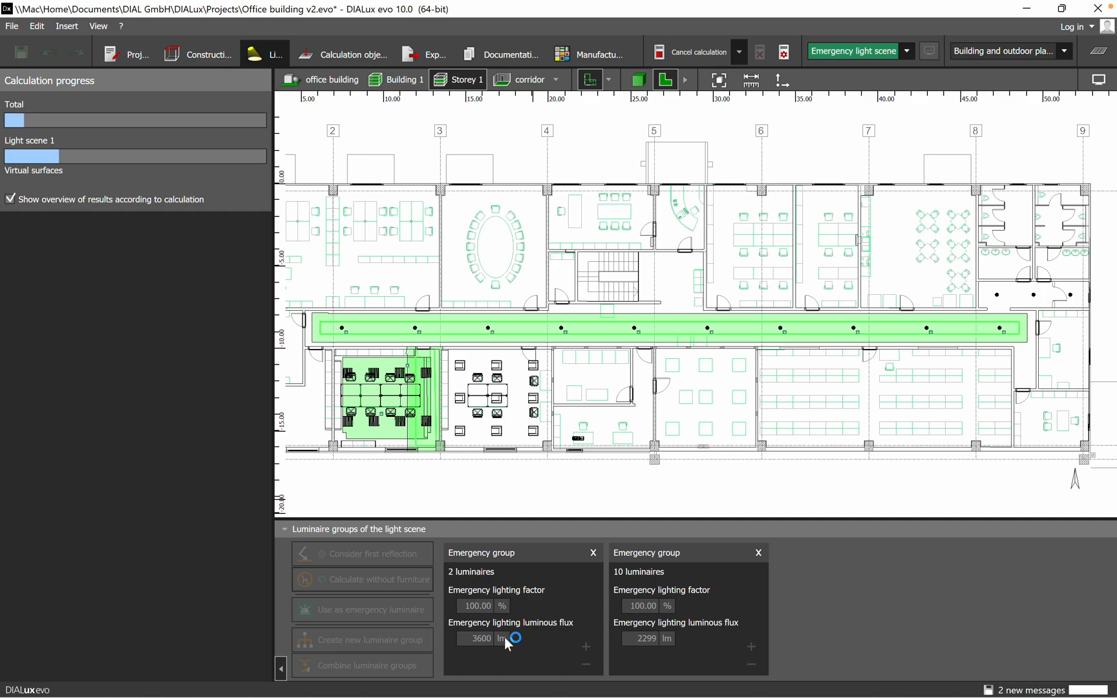
{"action": "mouse_move", "coordinate": [527, 584]}
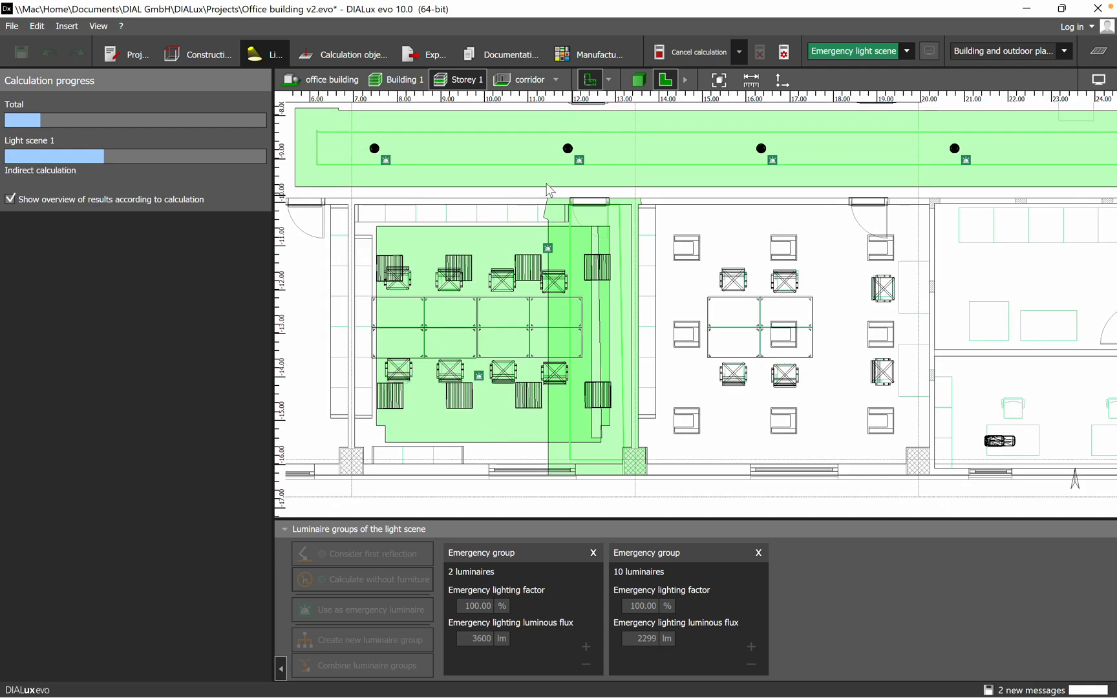
{"action": "mouse_move", "coordinate": [557, 340]}
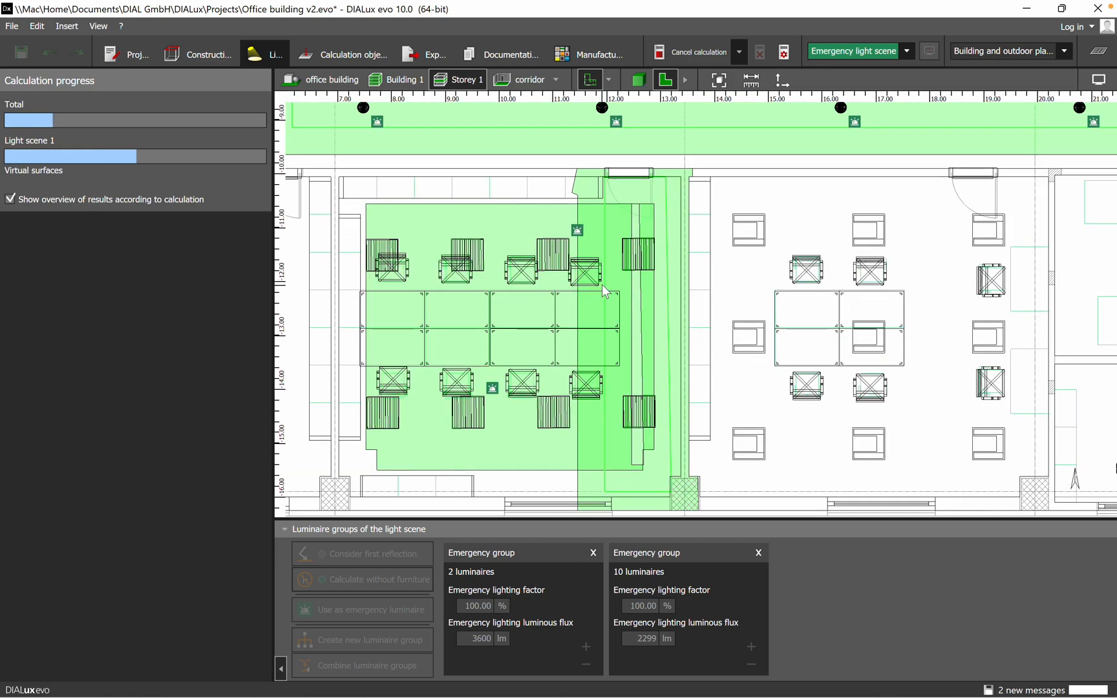
{"action": "mouse_move", "coordinate": [511, 369]}
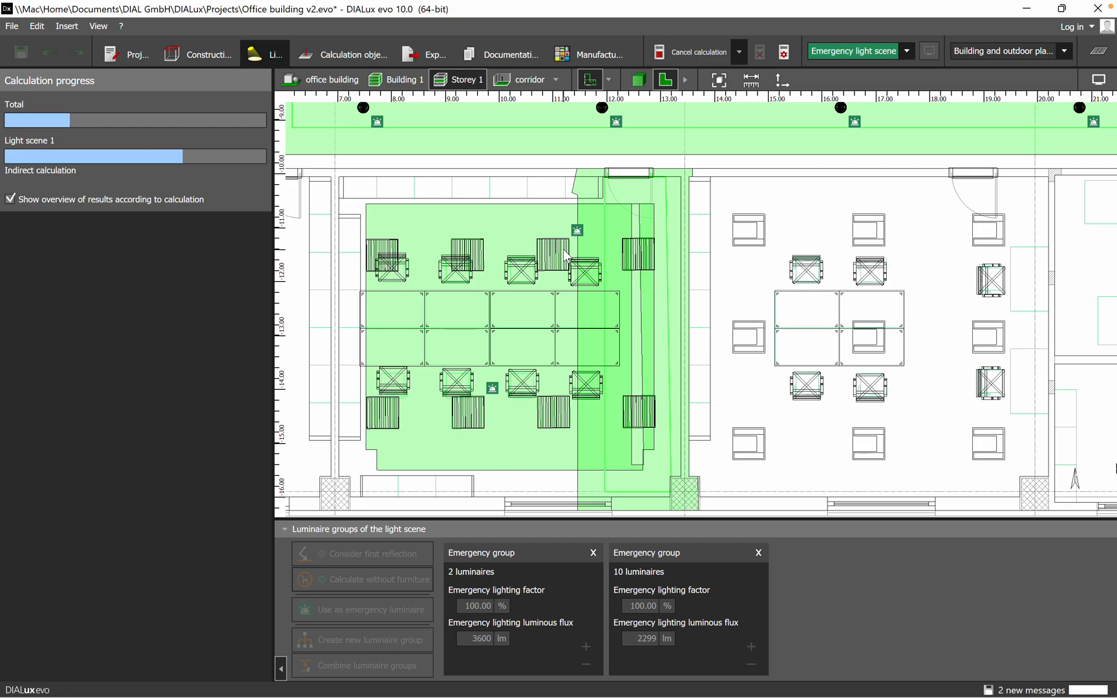
{"action": "mouse_move", "coordinate": [585, 285]}
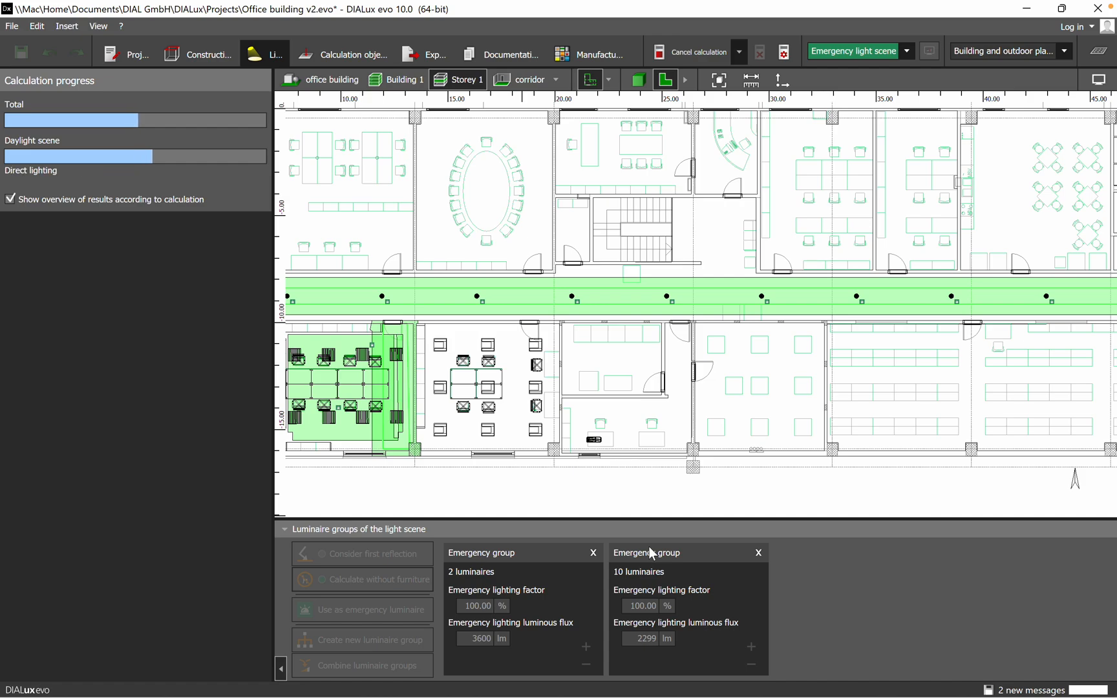
{"action": "mouse_move", "coordinate": [976, 631]}
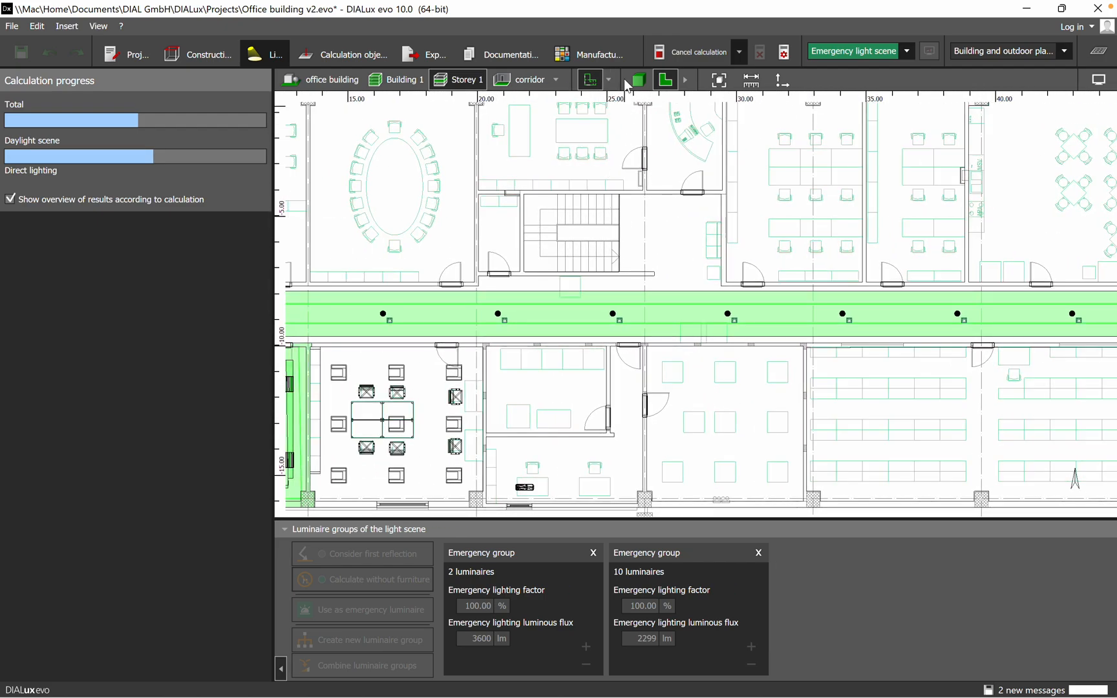
Step: Orbit the 3D model around the lit corridor, then return to the 2D floor plan
{"action": "left_click", "coordinate": [636, 80]}
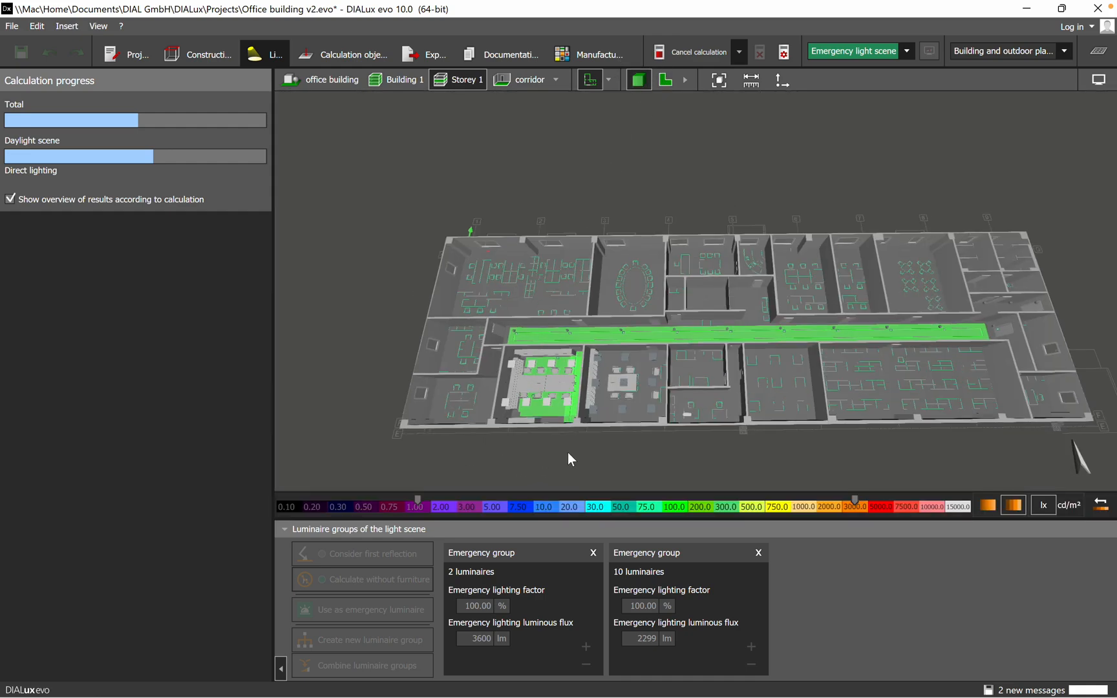
{"action": "left_click_drag", "start_coordinate": [570, 458], "coordinate": [646, 418]}
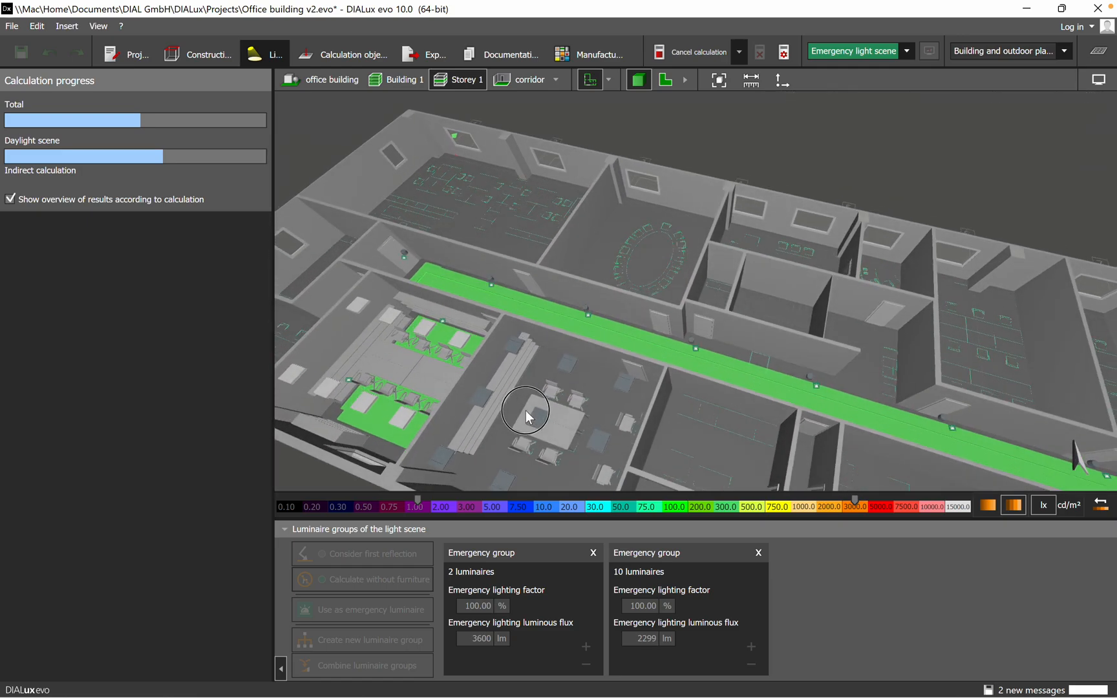
{"action": "left_click_drag", "start_coordinate": [527, 417], "coordinate": [594, 349]}
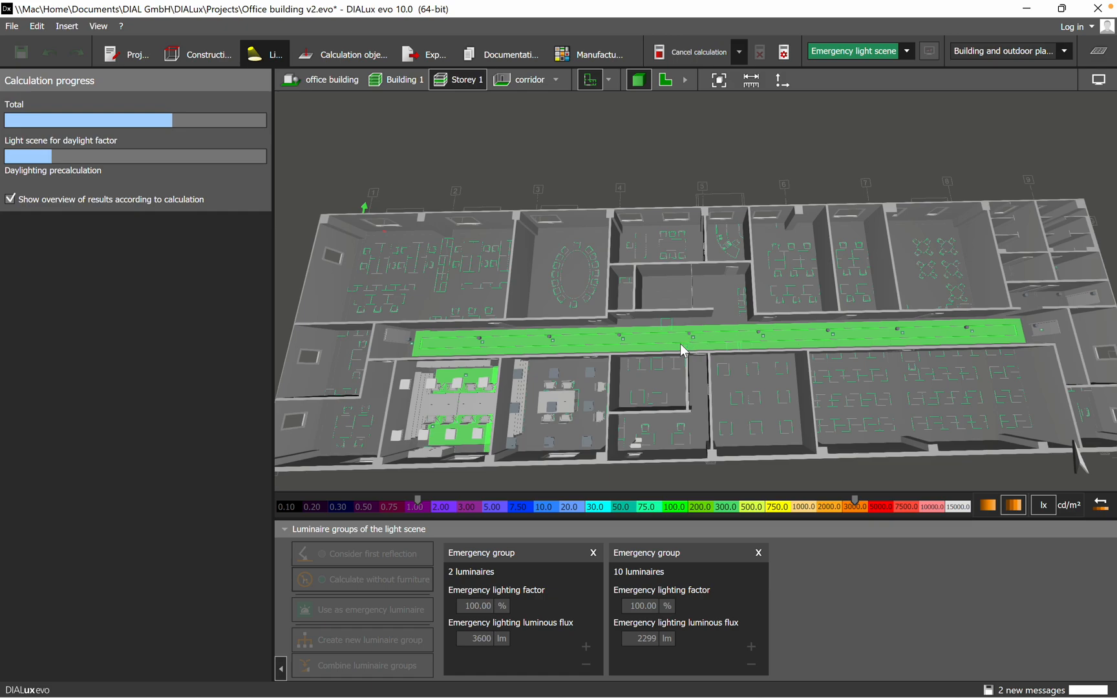
{"action": "mouse_move", "coordinate": [686, 338]}
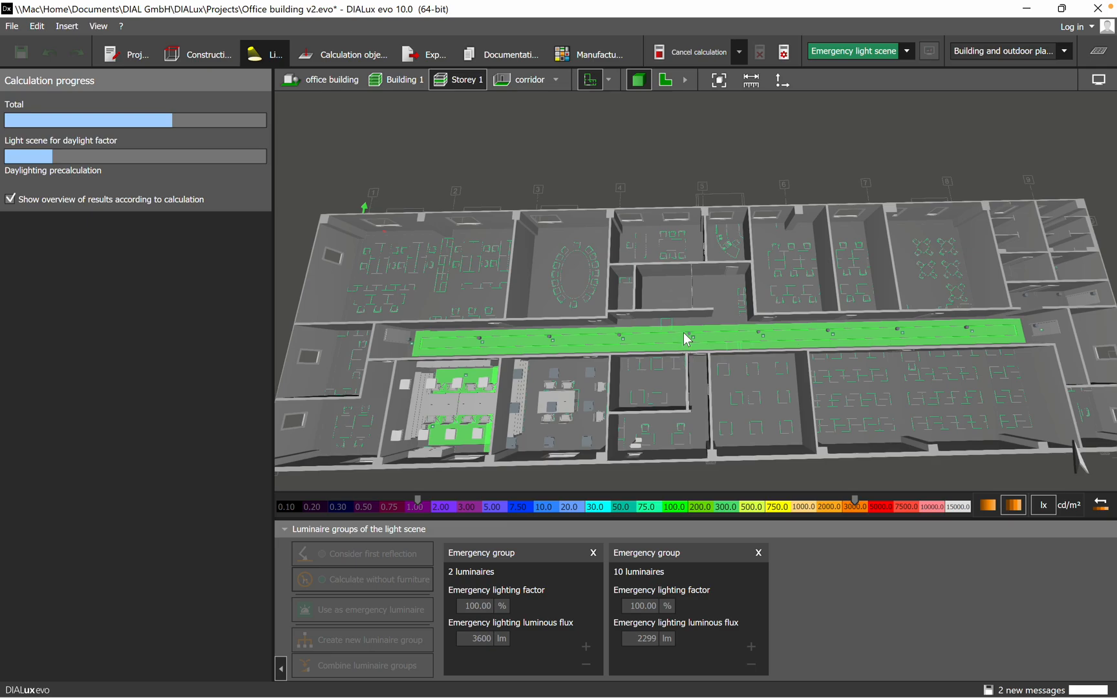
{"action": "left_click_drag", "start_coordinate": [684, 338], "coordinate": [710, 356]}
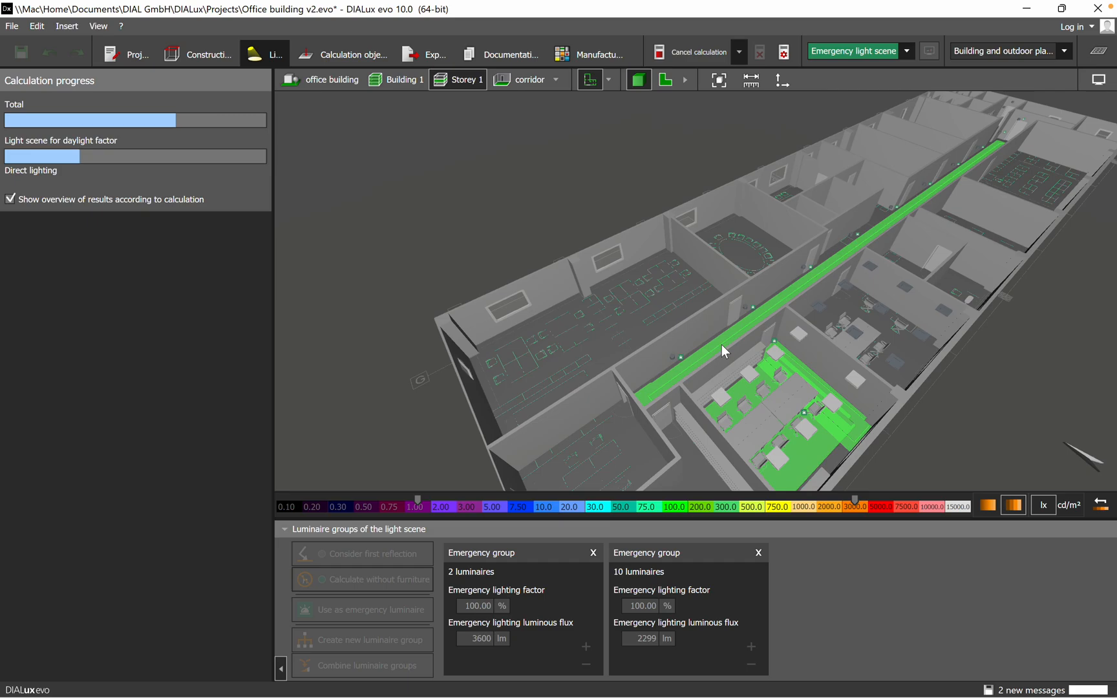
{"action": "mouse_move", "coordinate": [749, 431]}
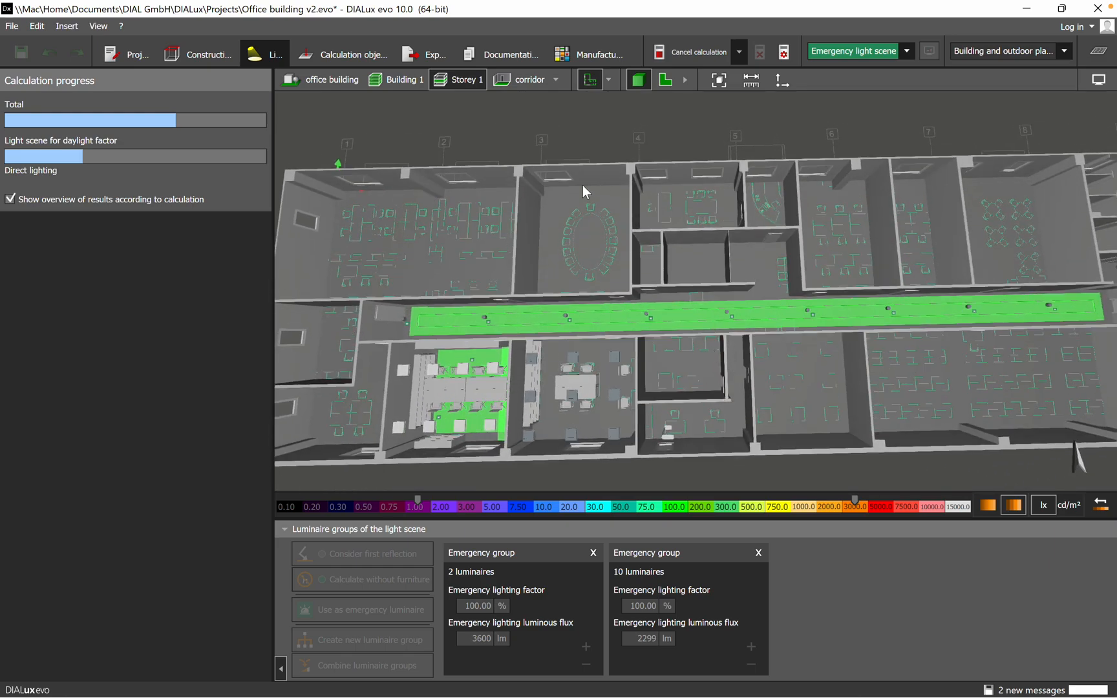
{"action": "left_click", "coordinate": [664, 78]}
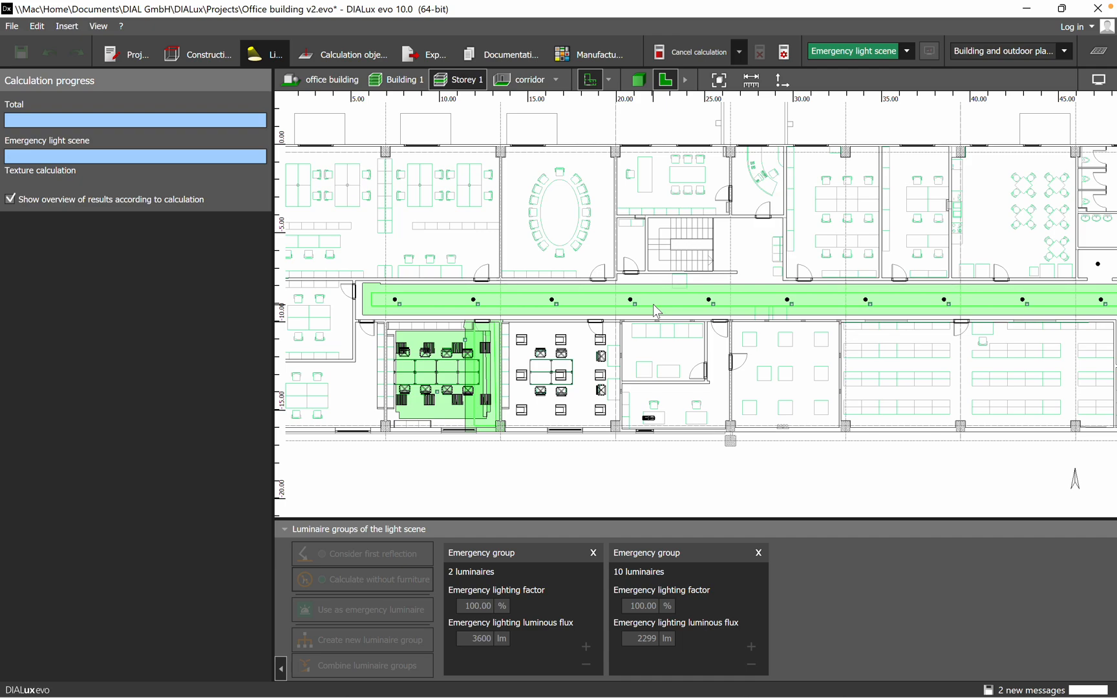
Step: Inspect Emergency route 7, then show meeting room 2's anti-panic surface result (22.1 lx)
{"action": "left_click", "coordinate": [651, 303]}
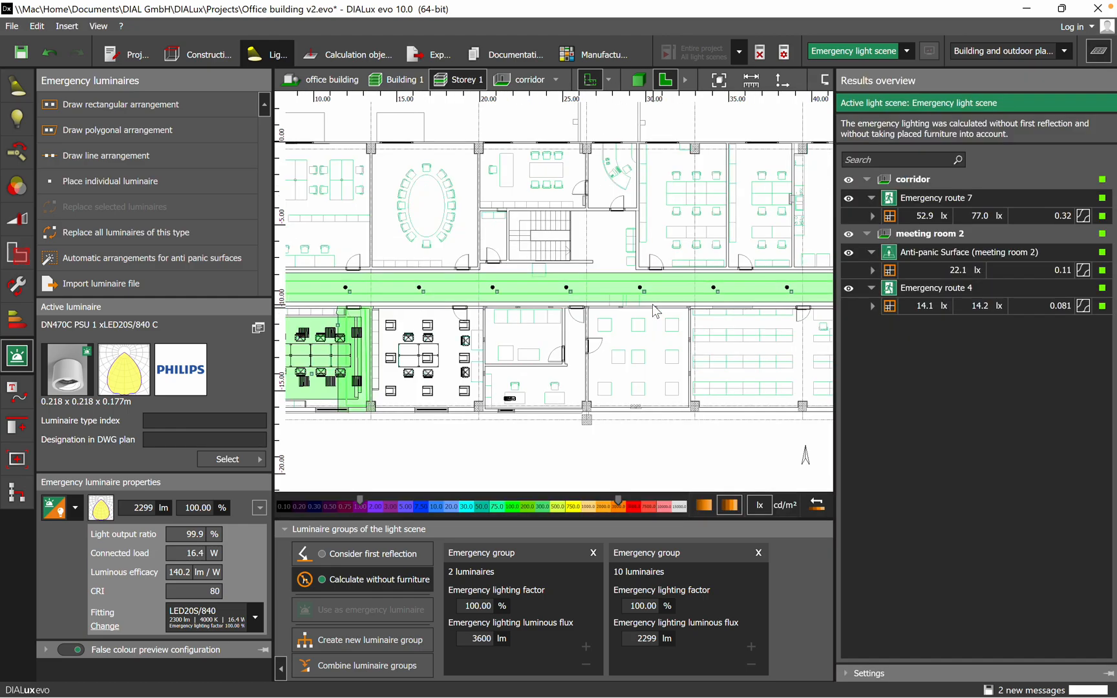
{"action": "mouse_move", "coordinate": [911, 189]}
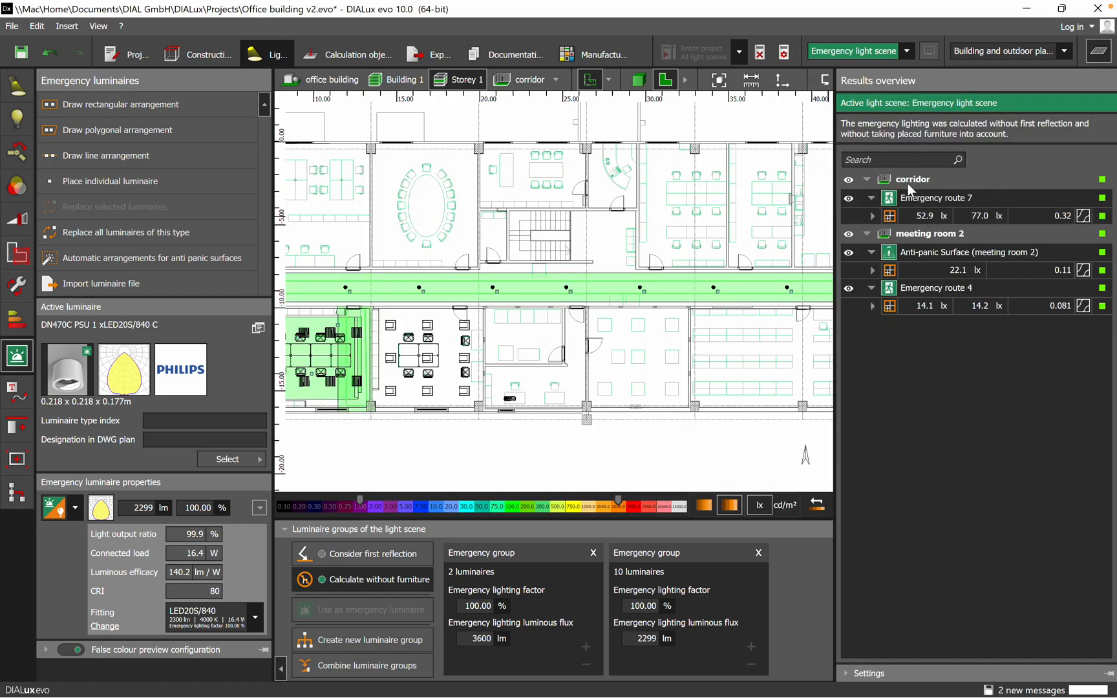
{"action": "left_click", "coordinate": [924, 215]}
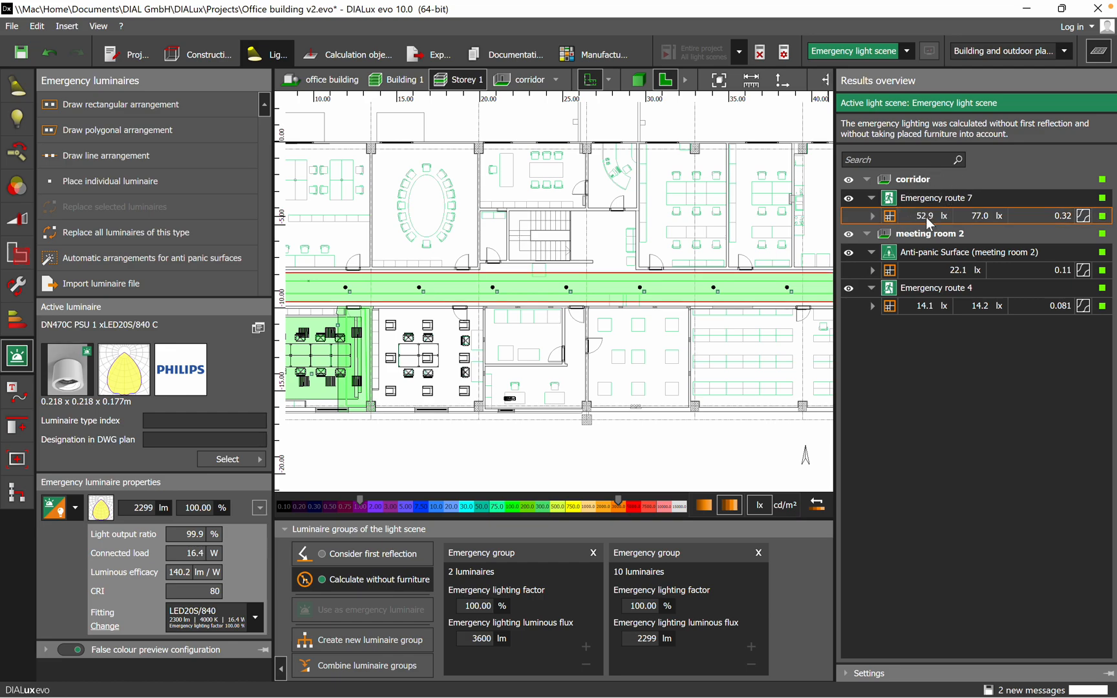
{"action": "mouse_move", "coordinate": [898, 227]}
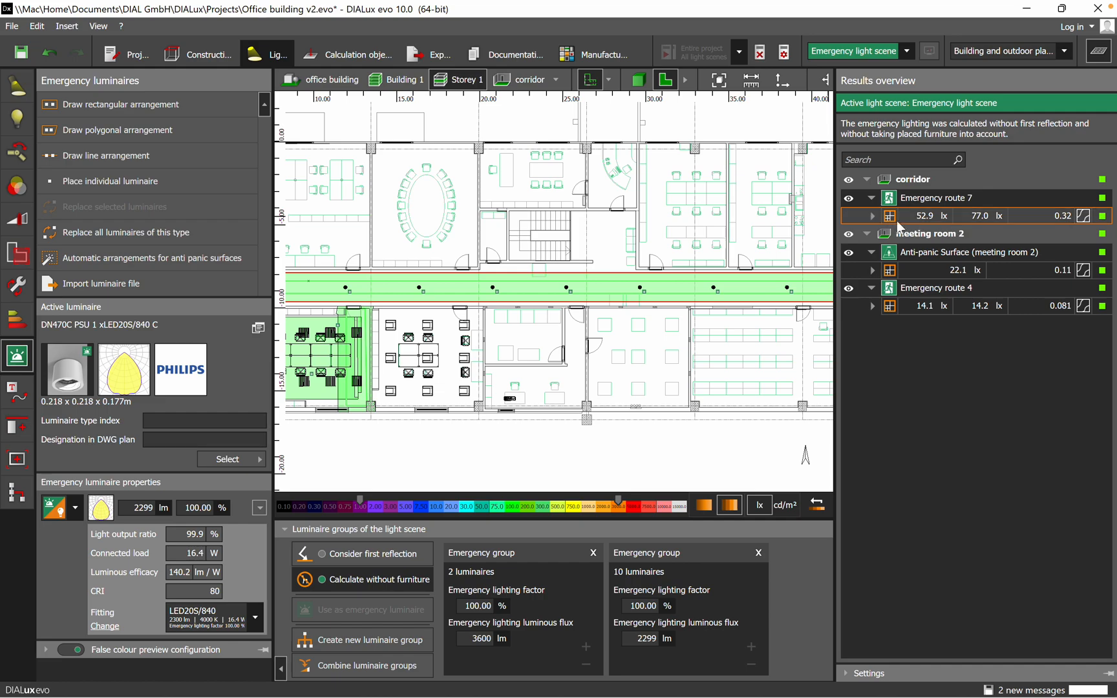
{"action": "left_click", "coordinate": [872, 215]}
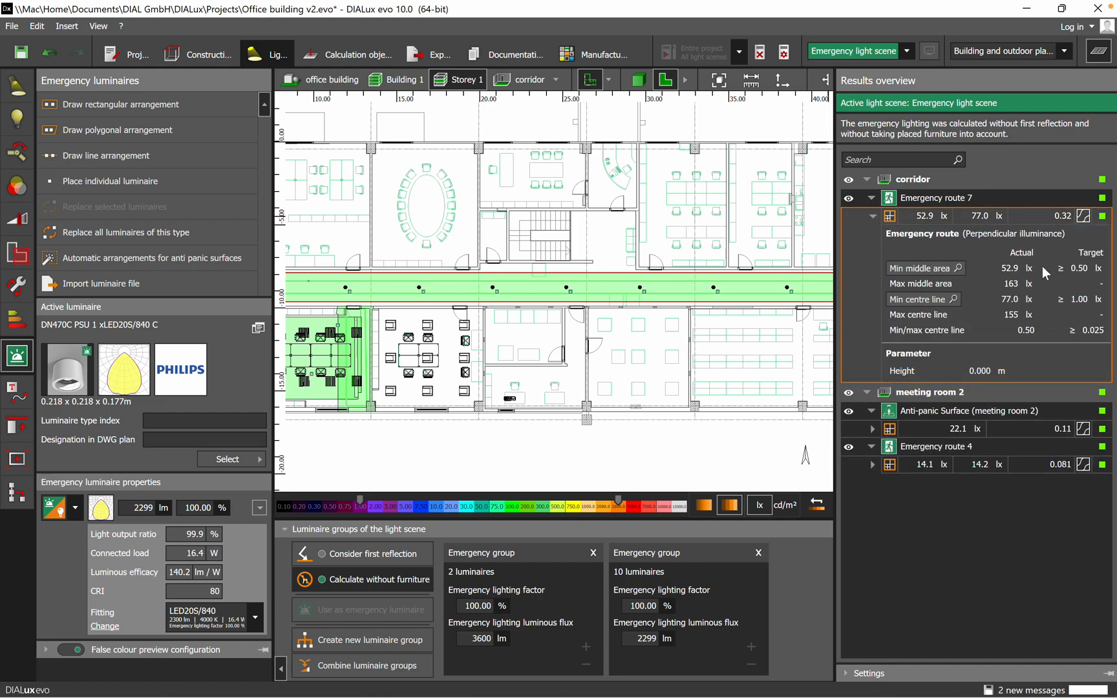
{"action": "mouse_move", "coordinate": [851, 224]}
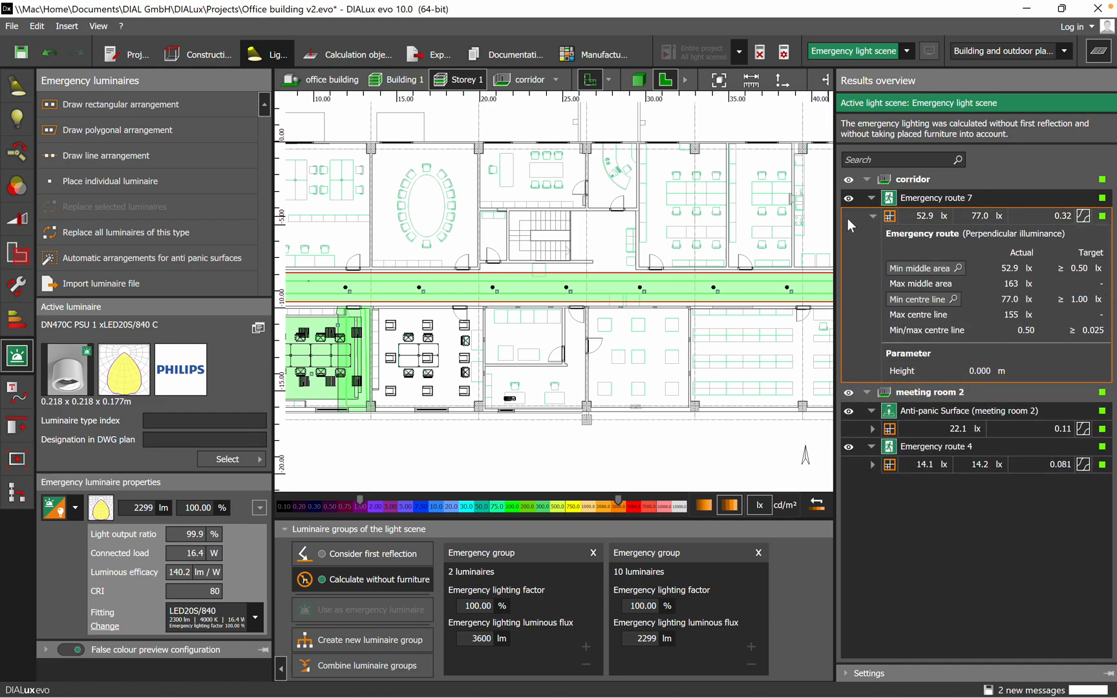
{"action": "left_click", "coordinate": [853, 216]}
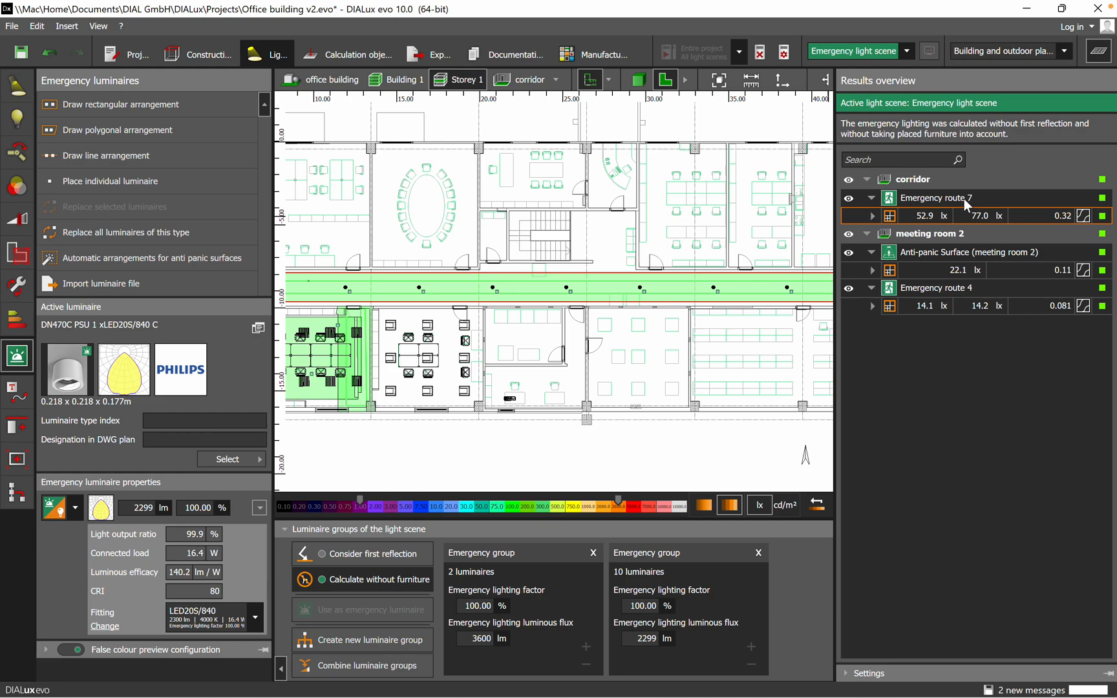
{"action": "mouse_move", "coordinate": [990, 208]}
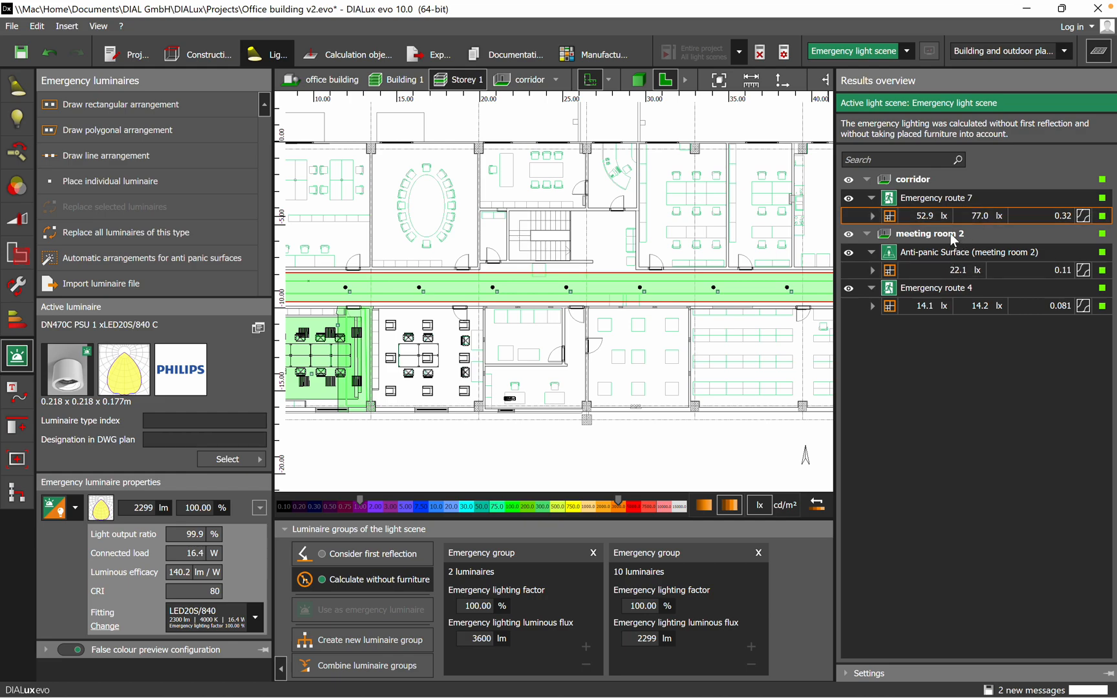
{"action": "left_click", "coordinate": [969, 270]}
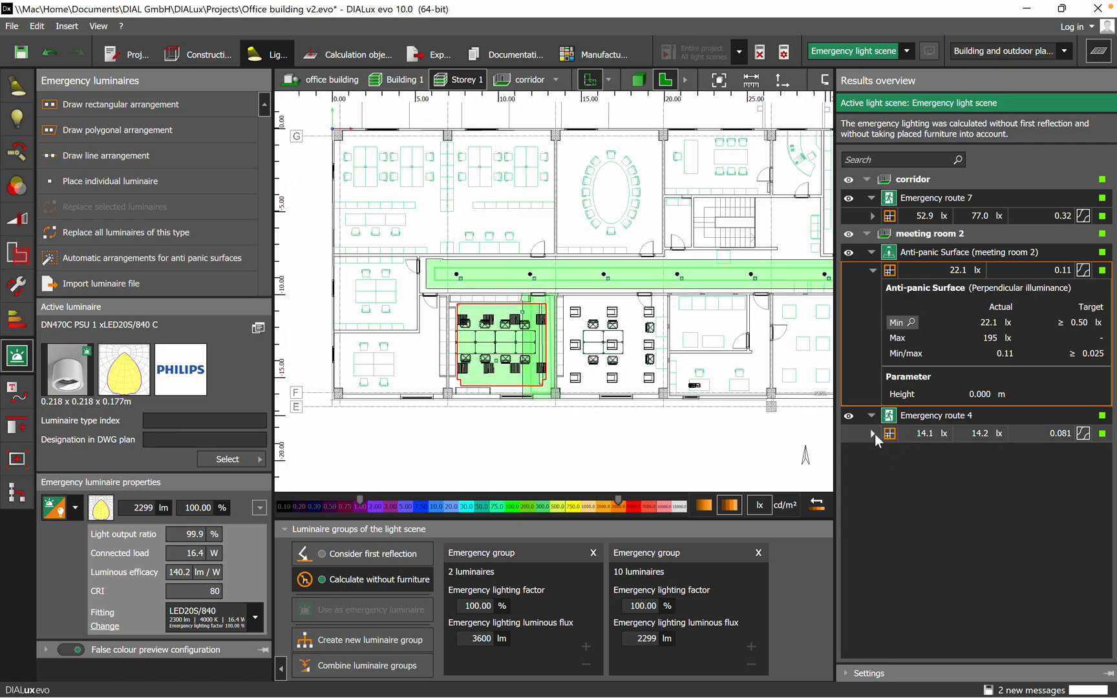
Step: Show Emergency route 4 details: 14.1 lx minimum against a 0.50 lx target
{"action": "left_click", "coordinate": [871, 433]}
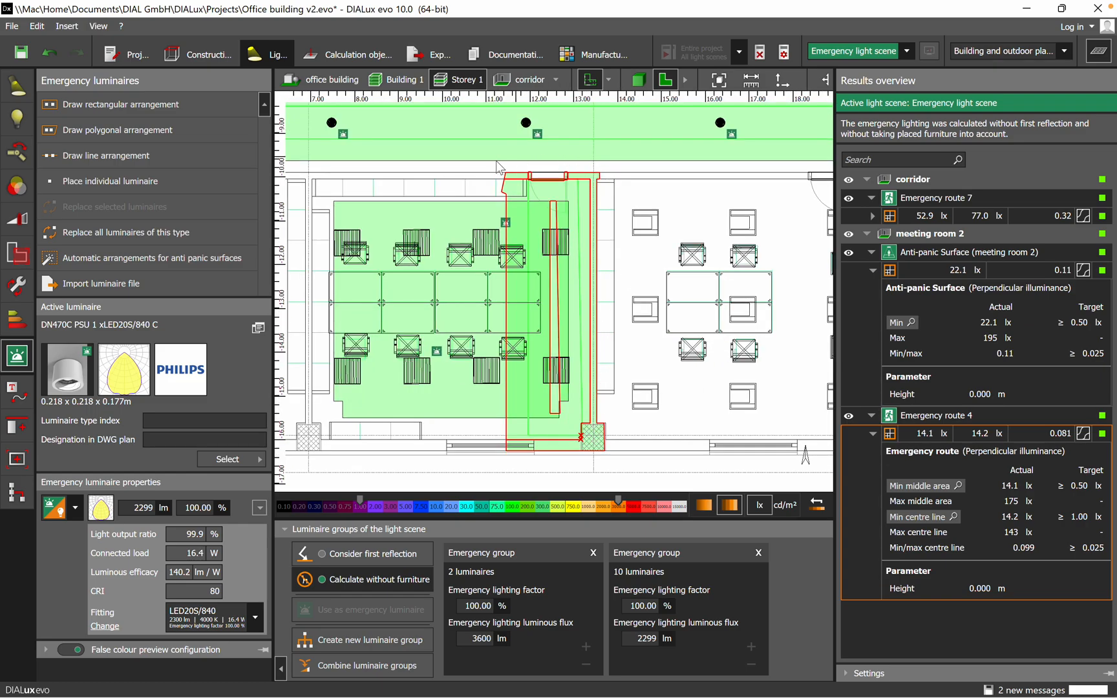
{"action": "mouse_move", "coordinate": [877, 518]}
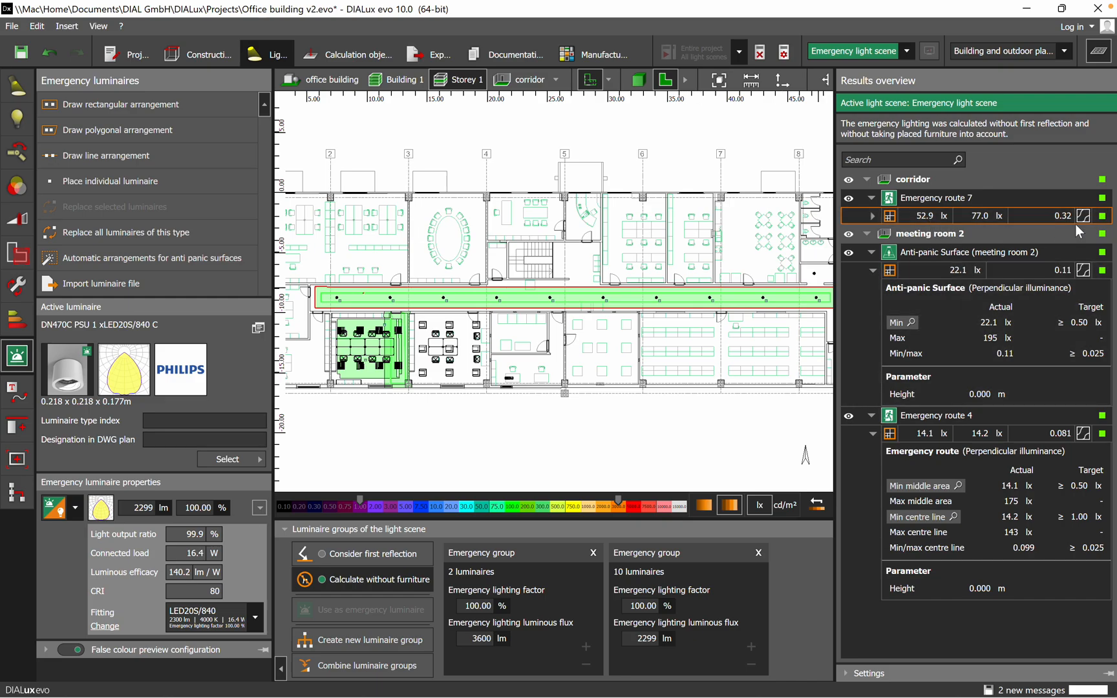
{"action": "mouse_move", "coordinate": [958, 244]}
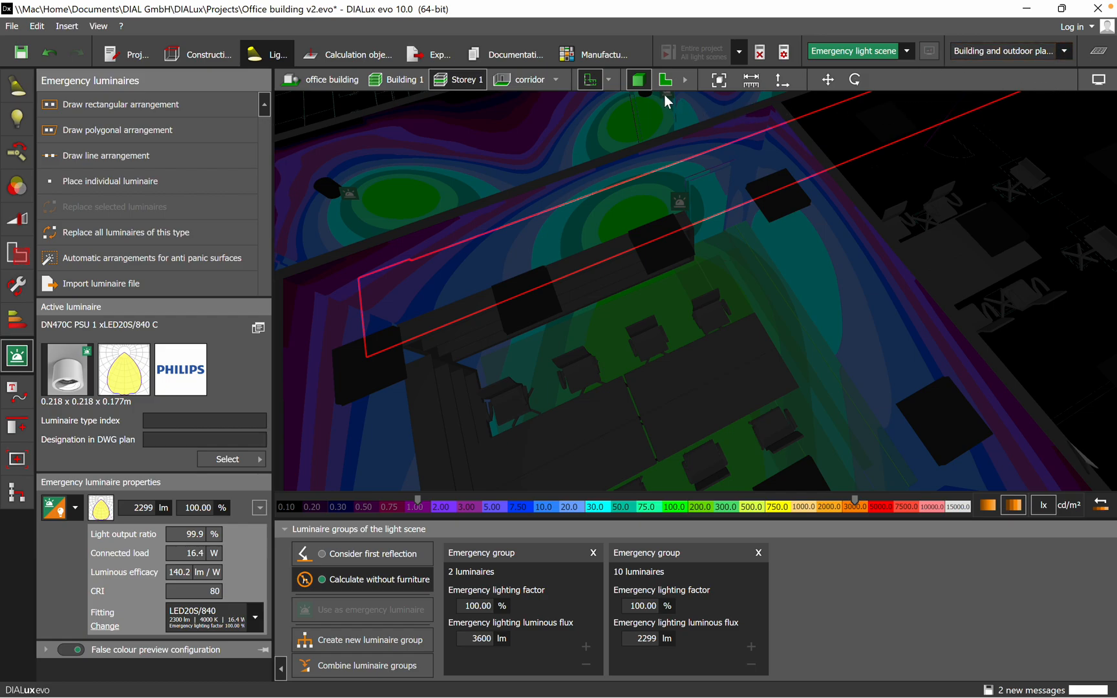
Step: Return to the 2D floor plan and dismiss the save reminder without saving
{"action": "left_click", "coordinate": [665, 79]}
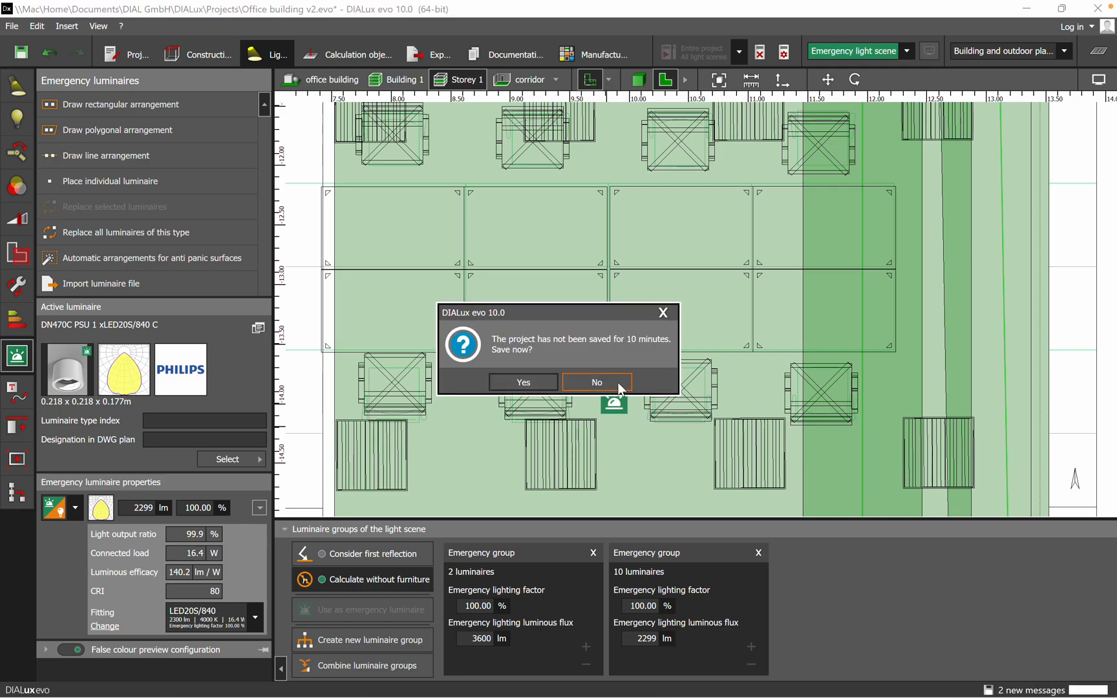
{"action": "left_click", "coordinate": [596, 383]}
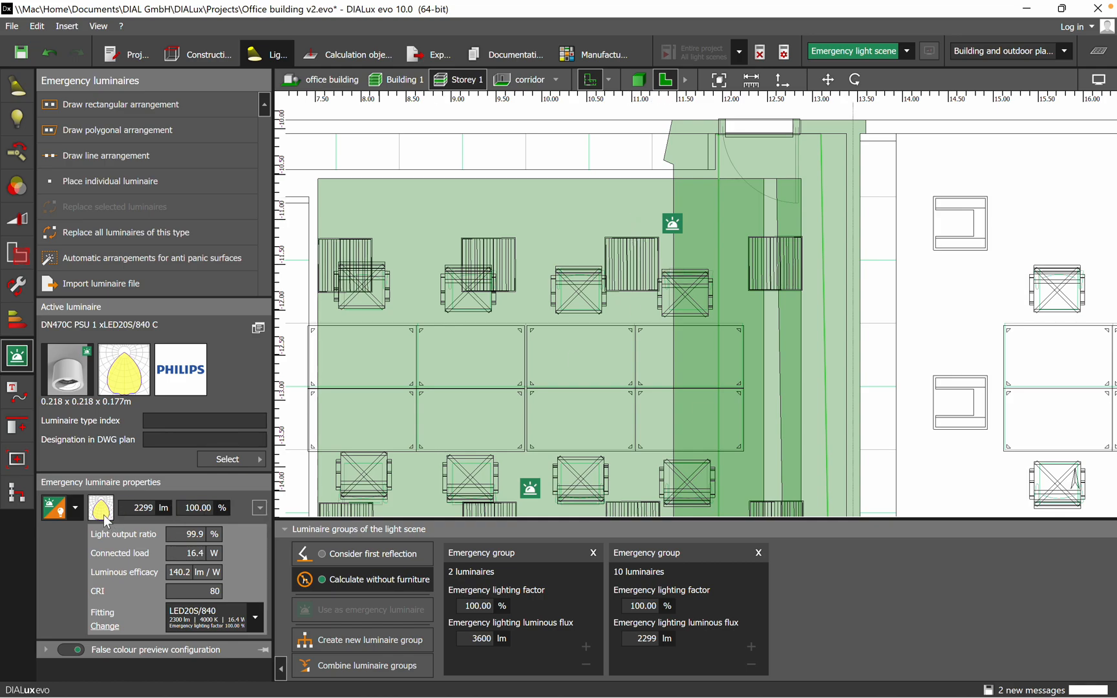
Step: Expand the emergency luminaire's light output usage dropdown to view operating types
{"action": "left_click", "coordinate": [61, 508]}
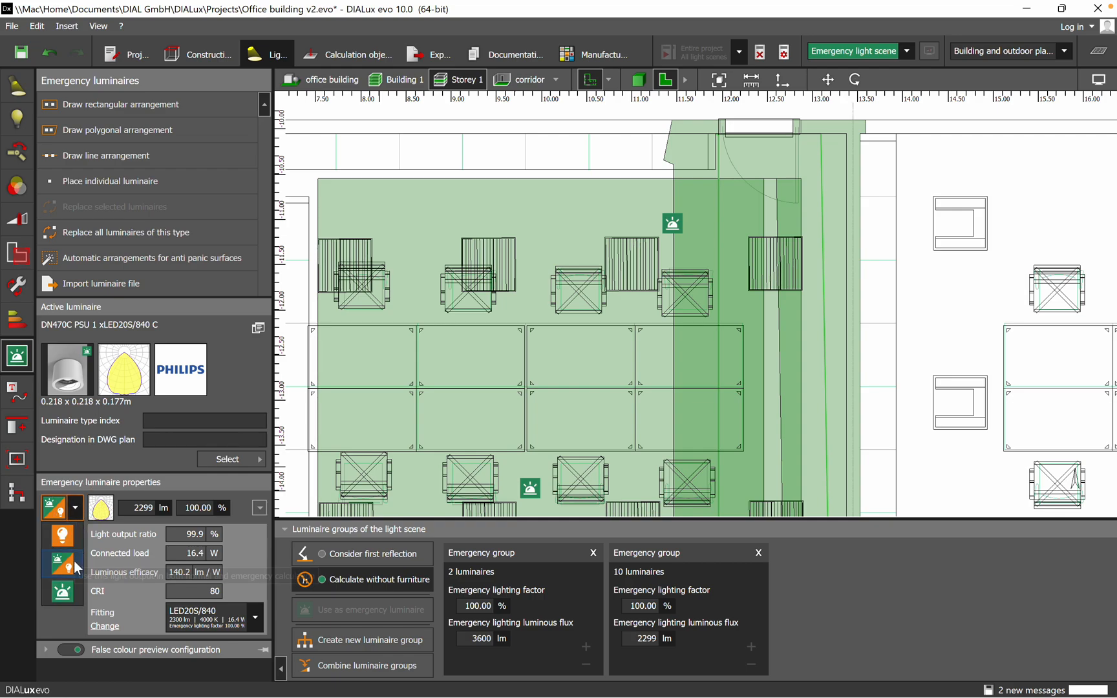
{"action": "mouse_move", "coordinate": [62, 563]}
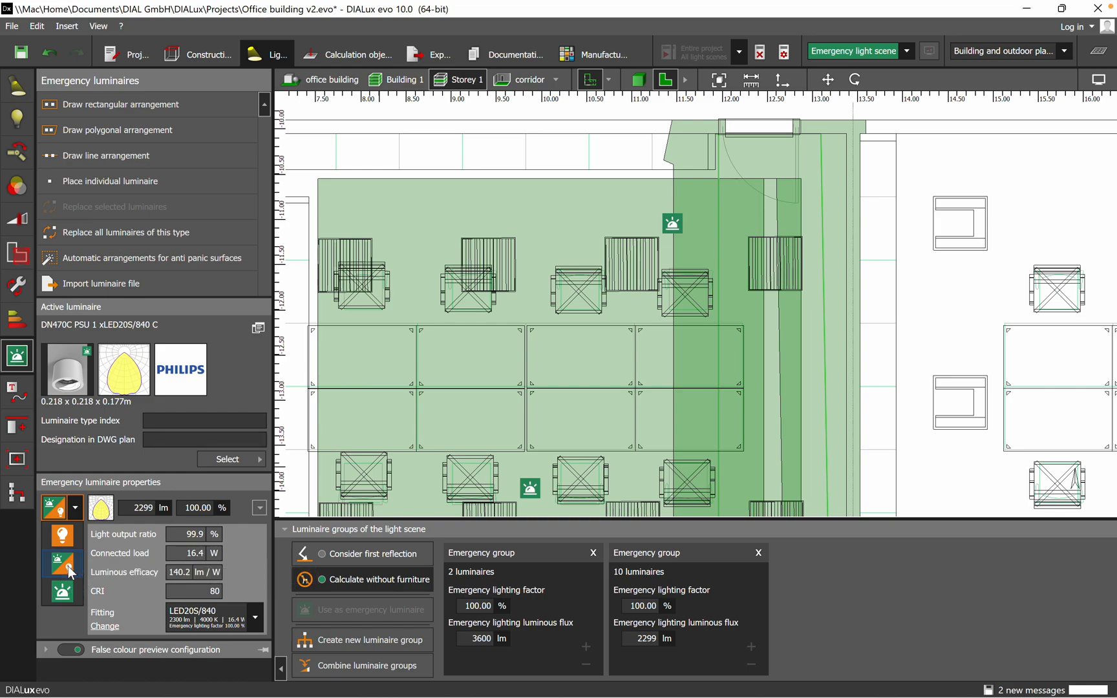
{"action": "left_click", "coordinate": [63, 535]}
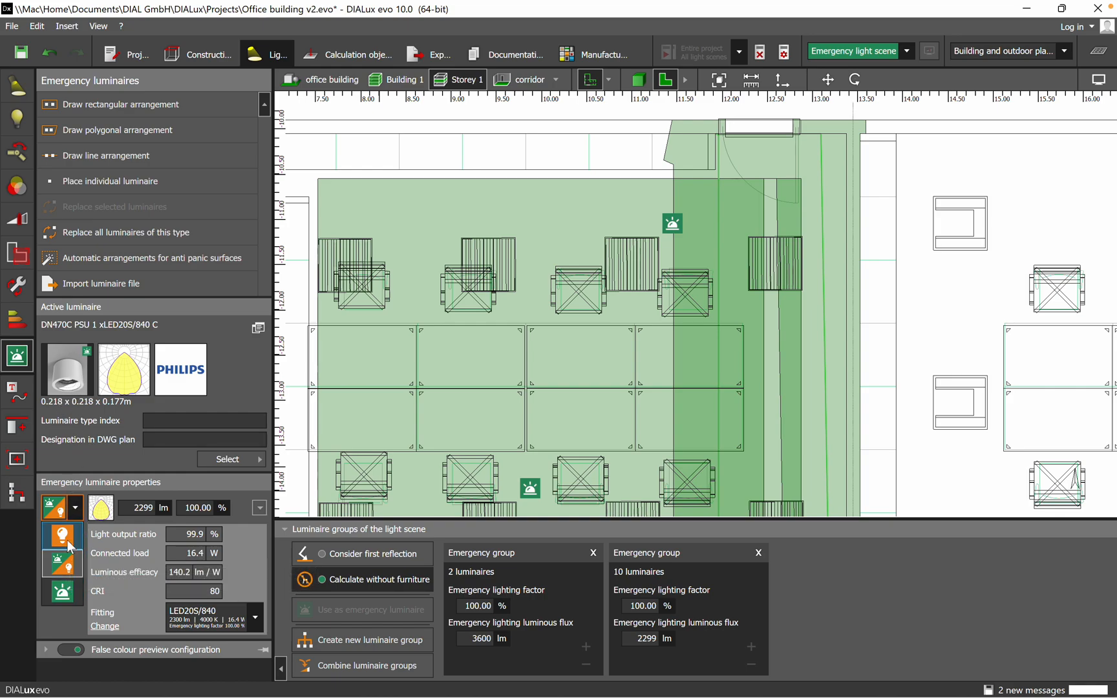
{"action": "mouse_move", "coordinate": [64, 541]}
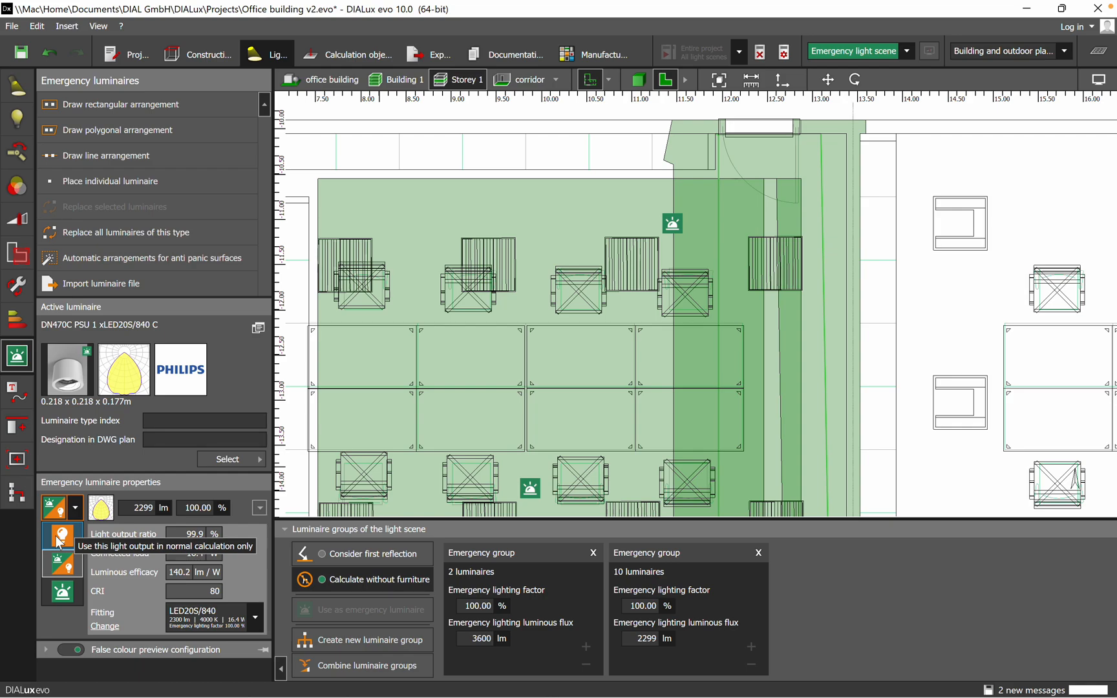